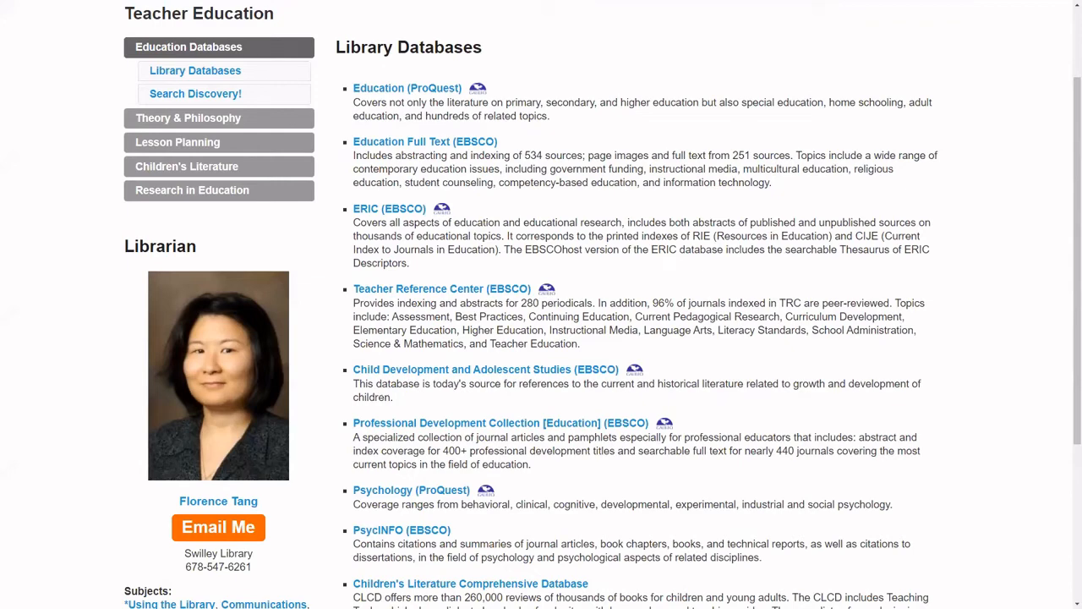
# Go to the Mercer University Libraries home page and switch to the Databases list
pyautogui.scroll(3)
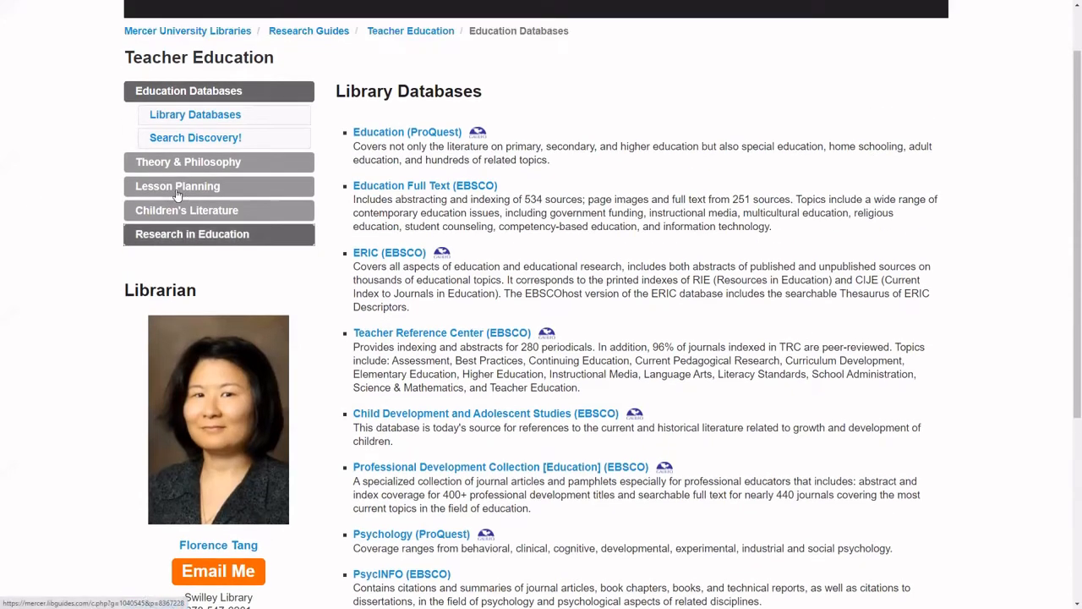
pyautogui.scroll(3)
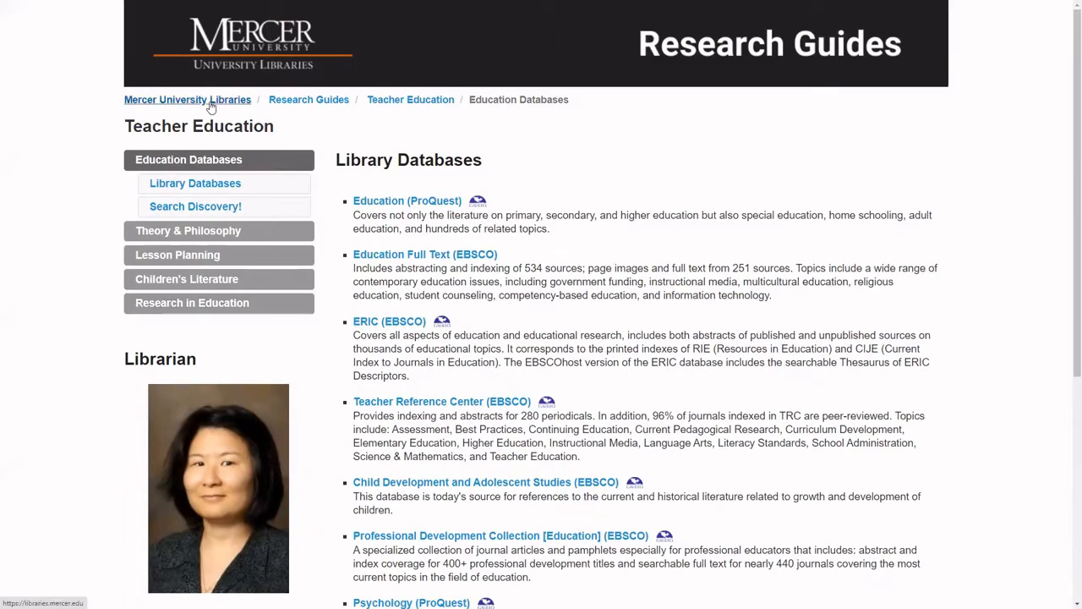
pyautogui.click(187, 98)
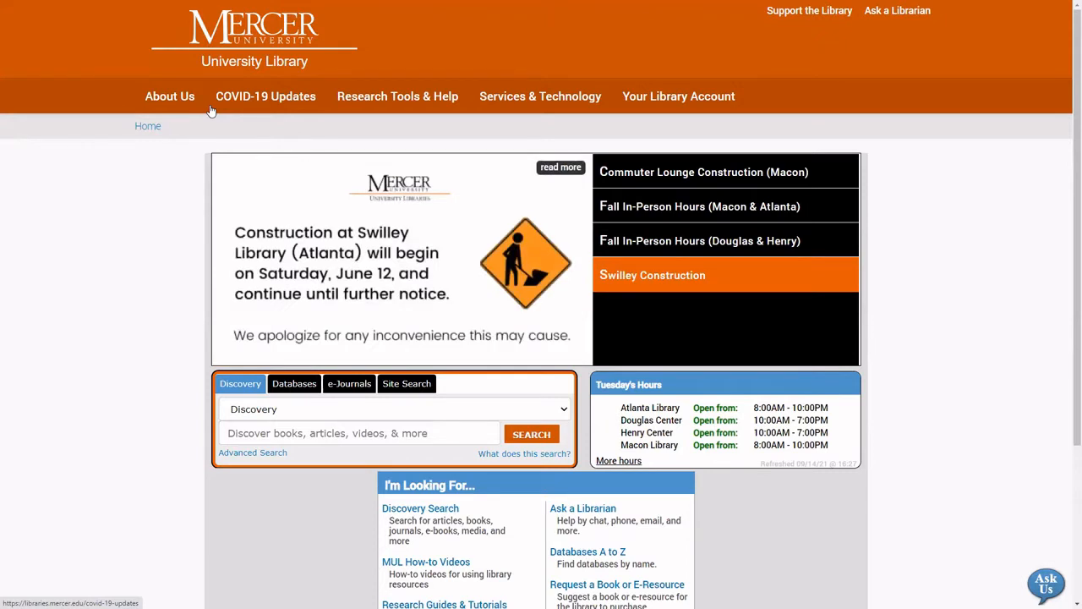
pyautogui.click(703, 172)
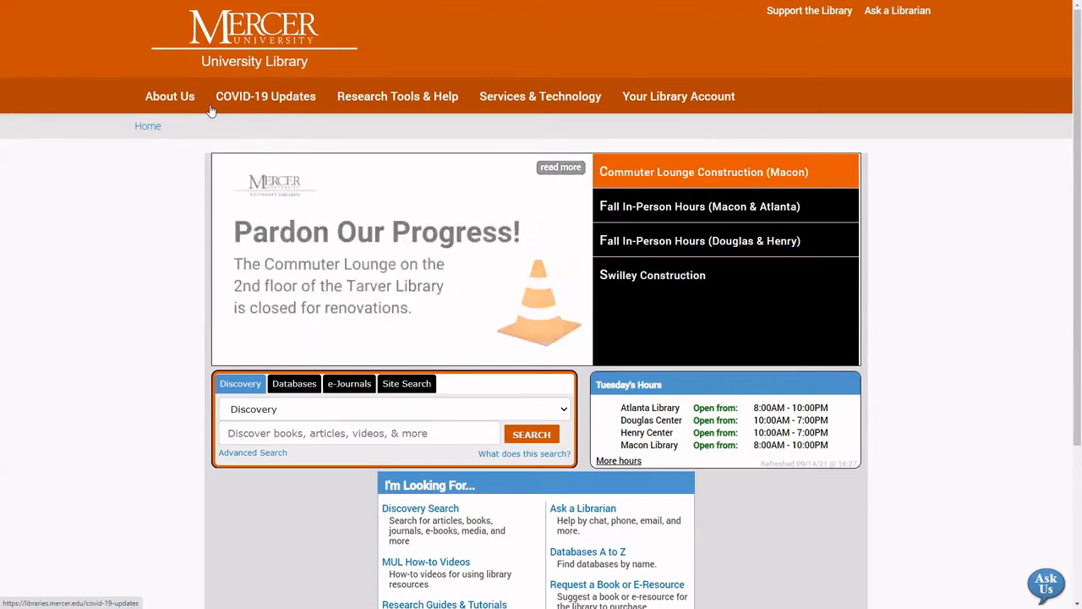
pyautogui.moveTo(307, 366)
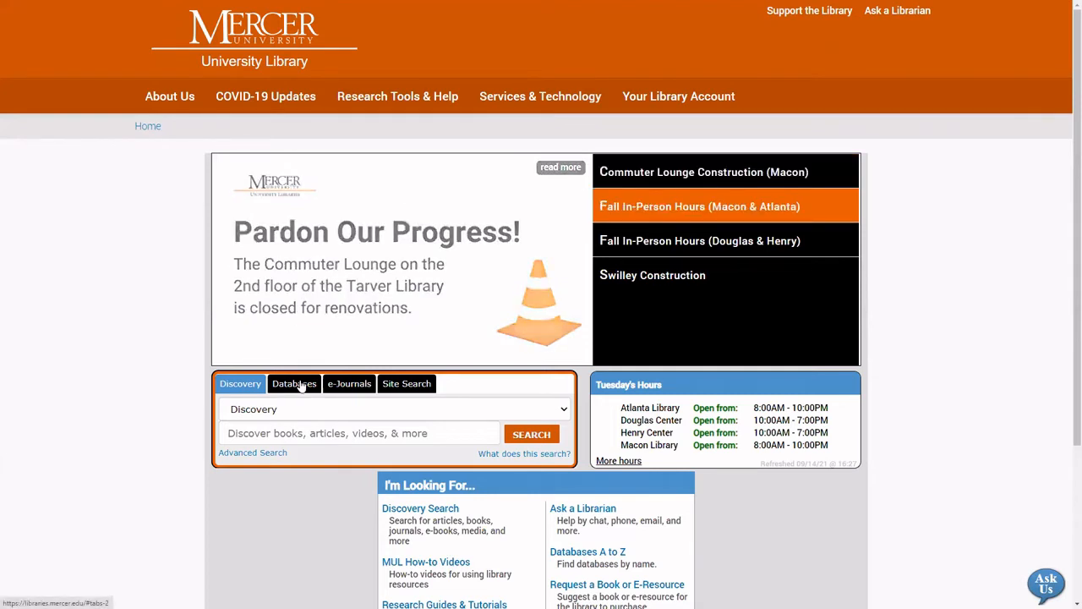
pyautogui.click(294, 383)
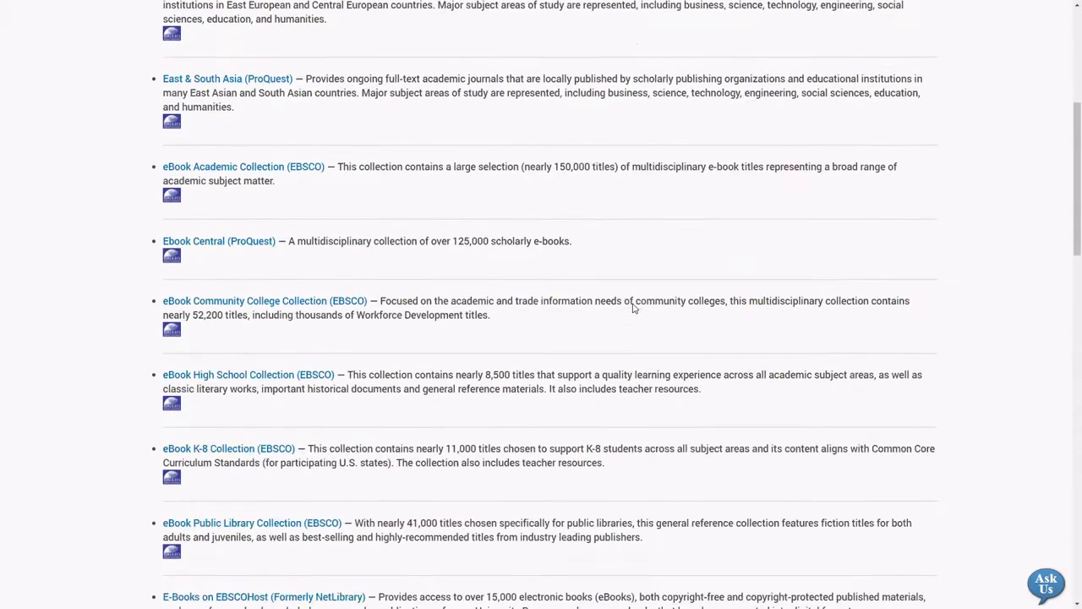
pyautogui.scroll(3)
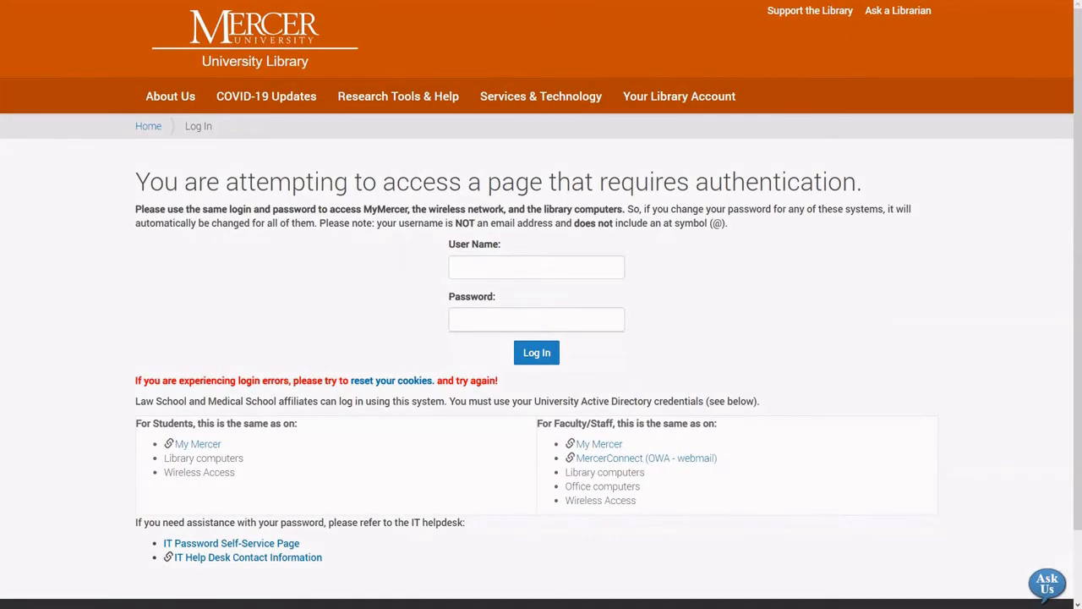
pyautogui.moveTo(423, 288)
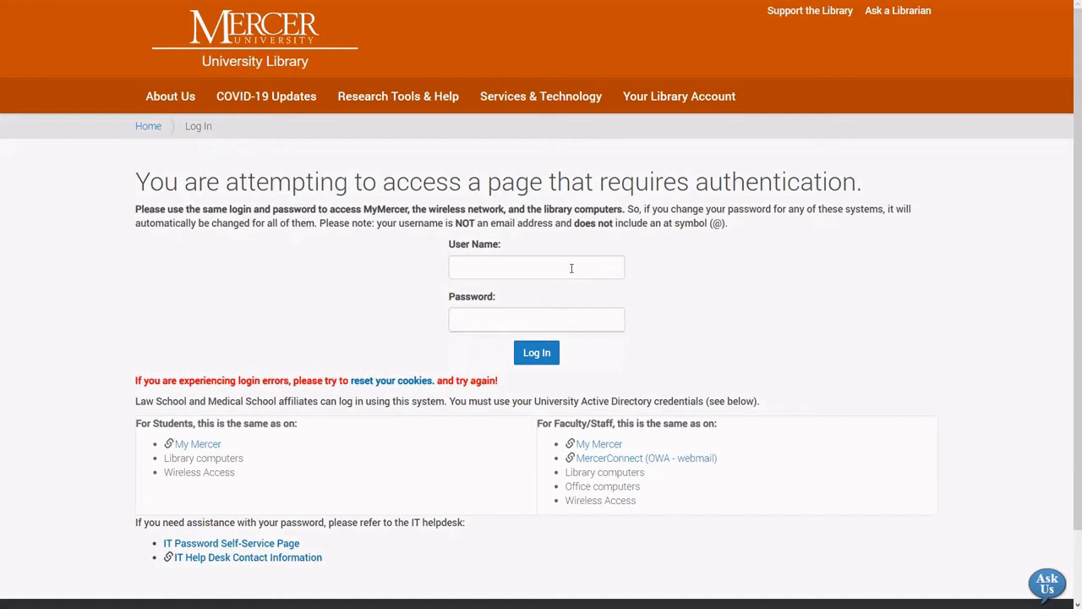
pyautogui.write('ta')
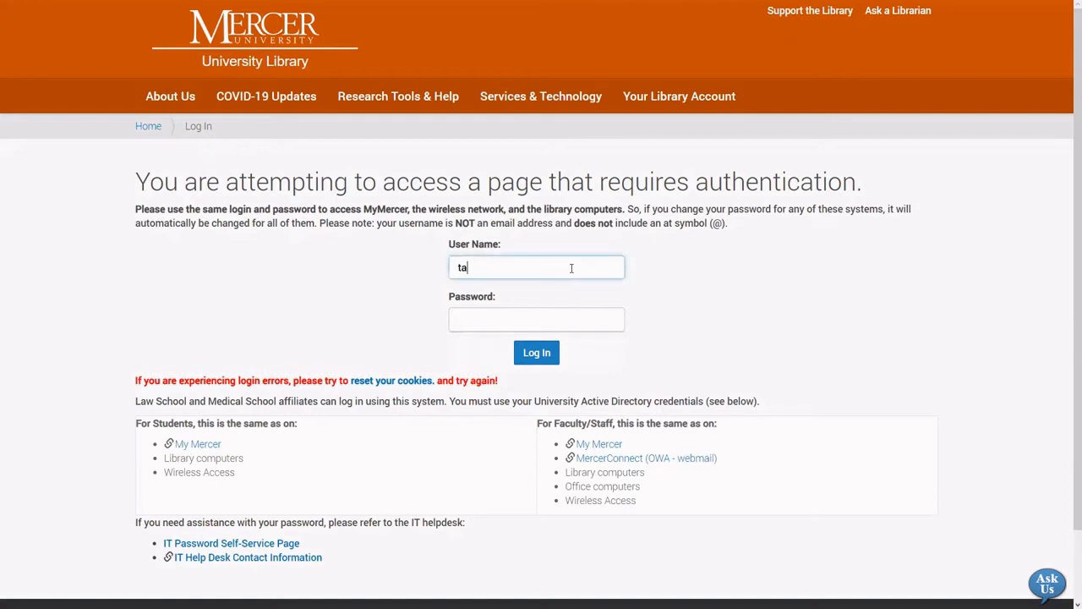
pyautogui.write('ng_')
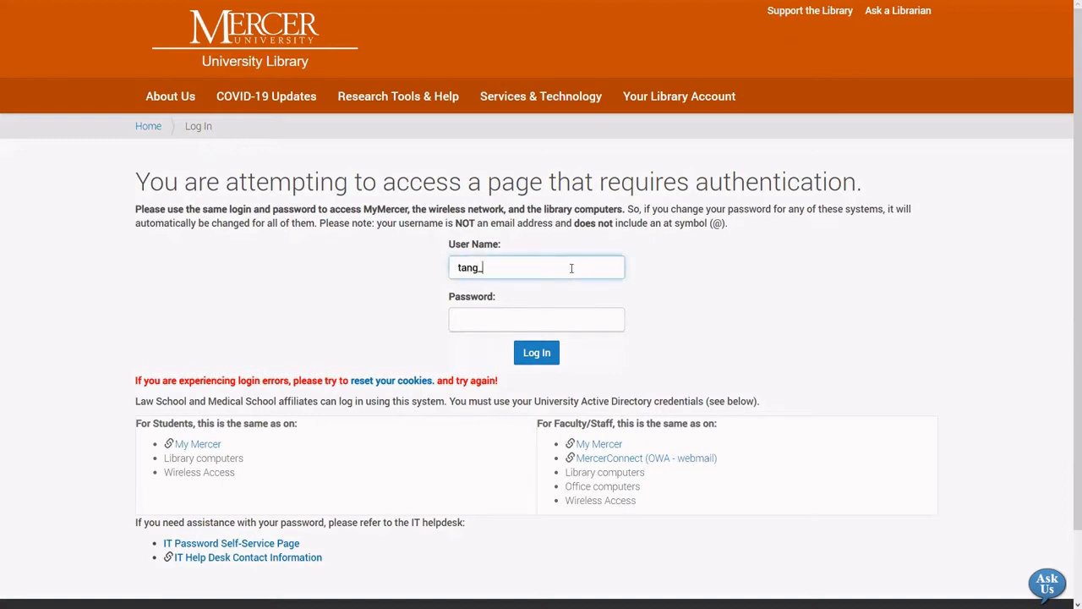
pyautogui.write('fy')
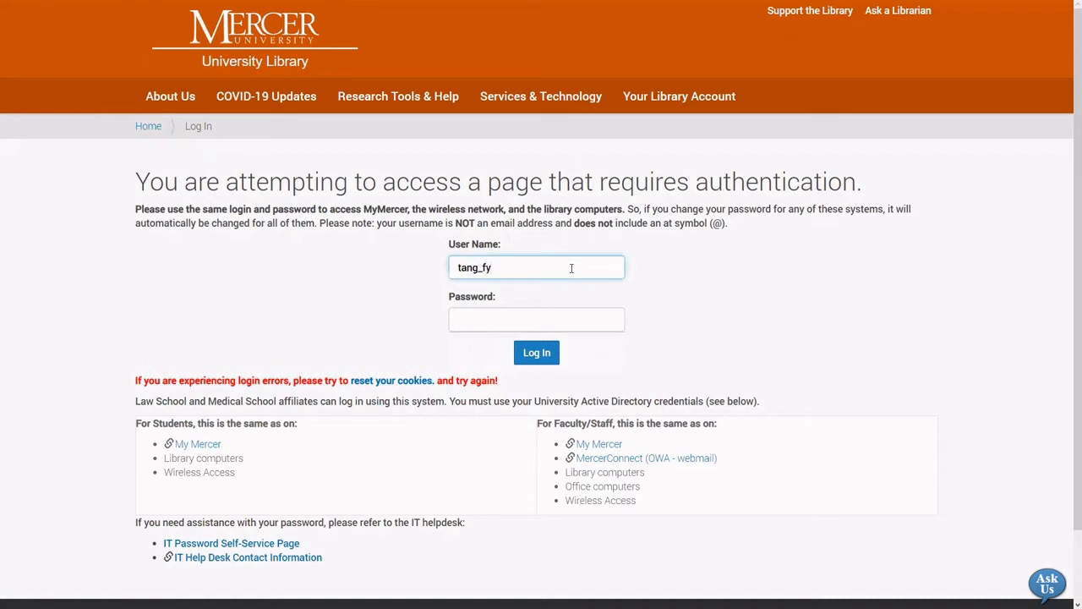
pyautogui.click(536, 319)
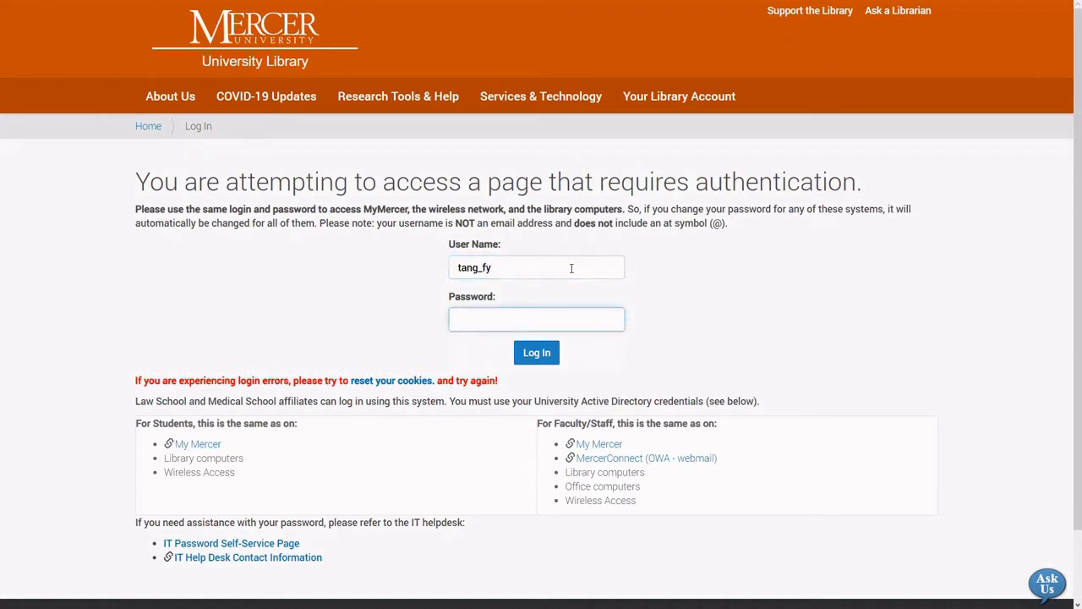
pyautogui.write('•')
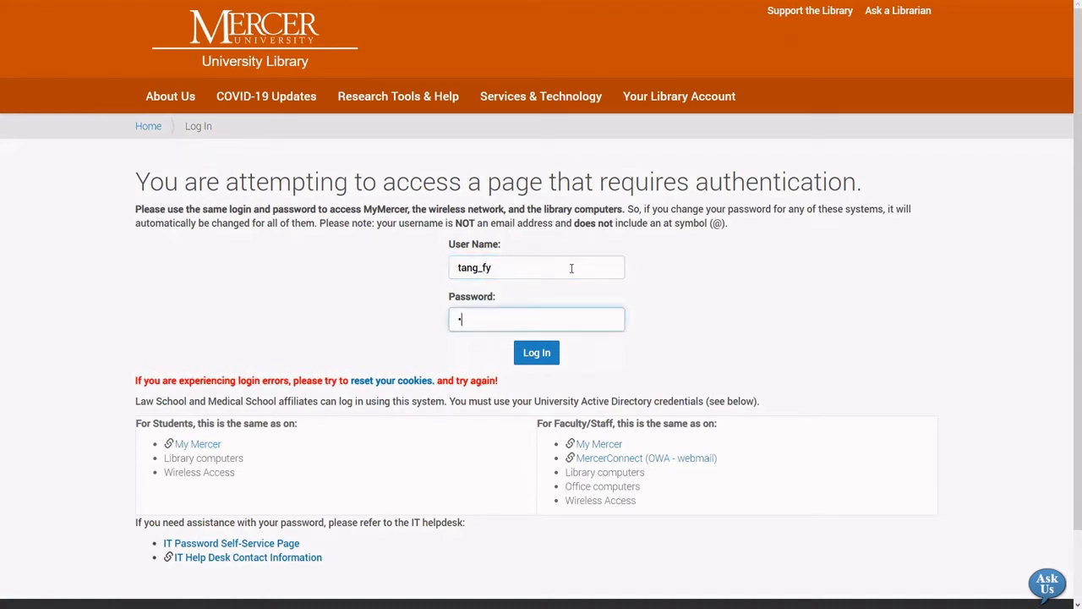
pyautogui.write('•')
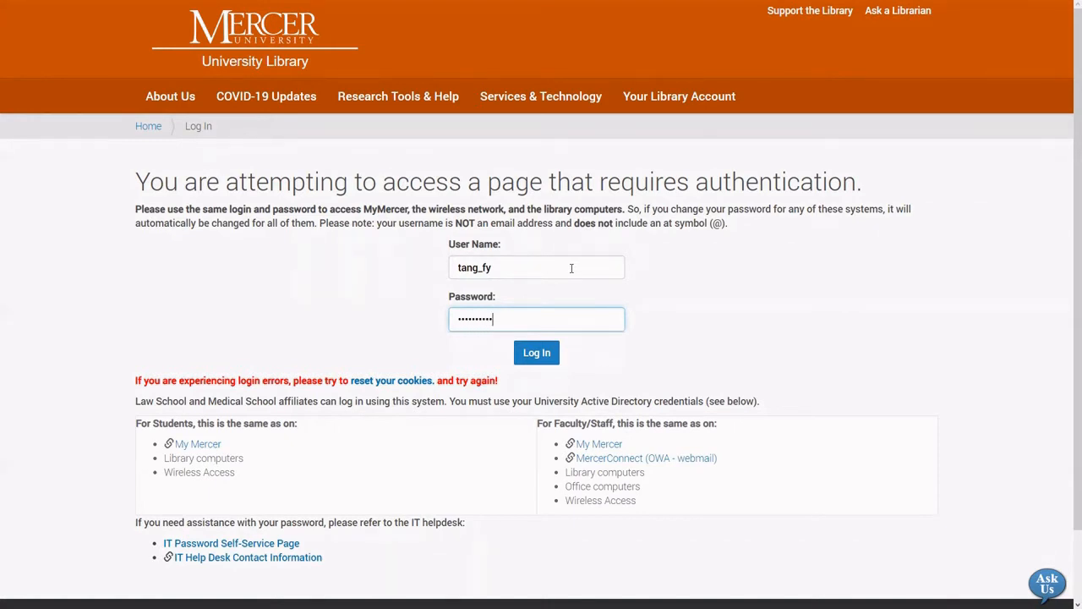
pyautogui.click(536, 353)
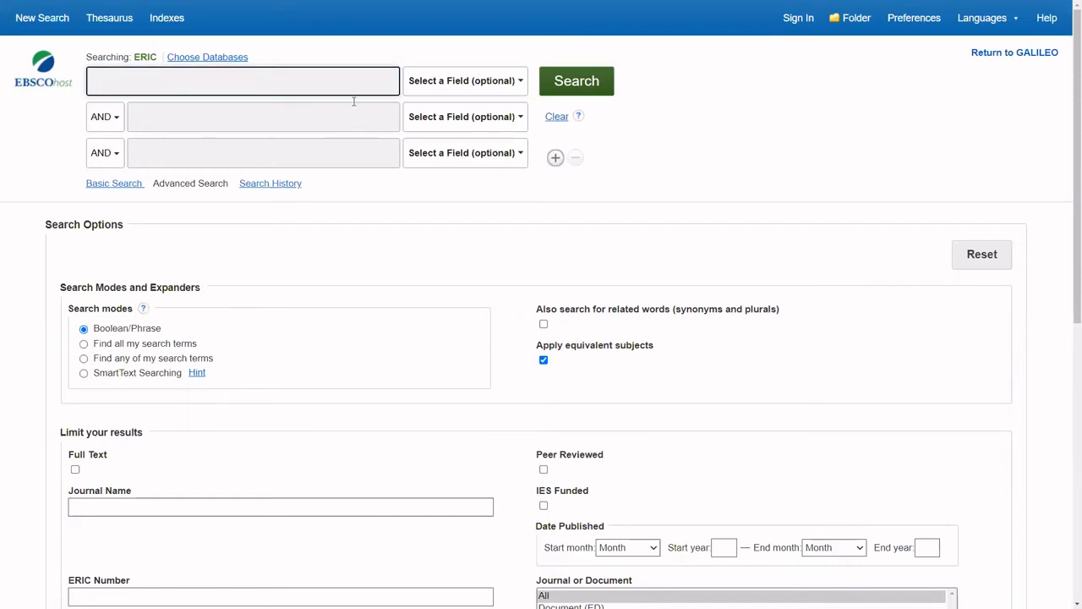
pyautogui.moveTo(370, 213)
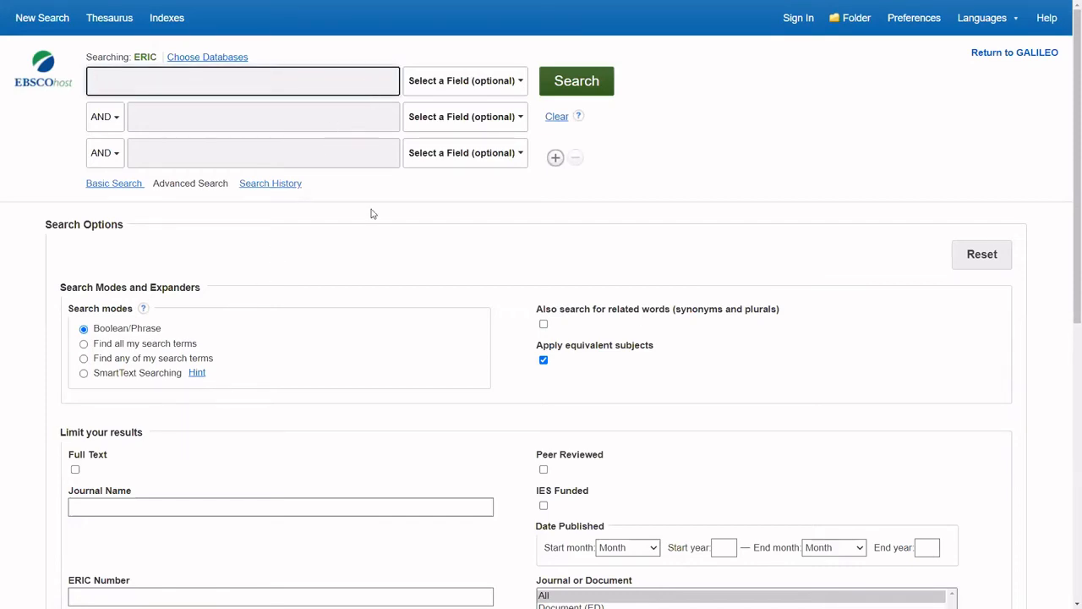
# Enter 'reading' in the first search row and 'dog' in the second row
pyautogui.click(242, 81)
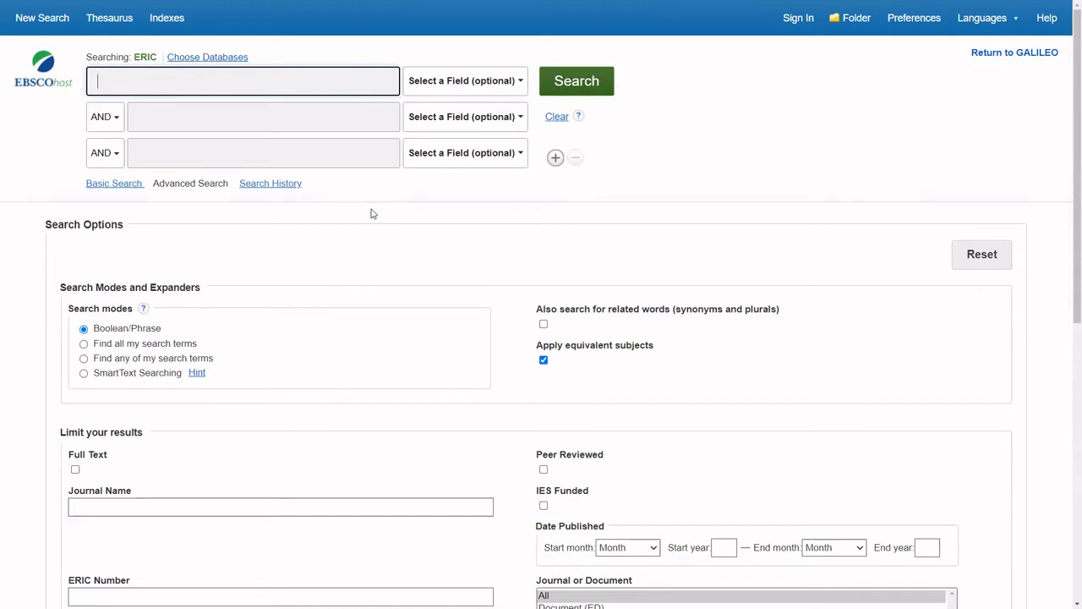
pyautogui.write('reading')
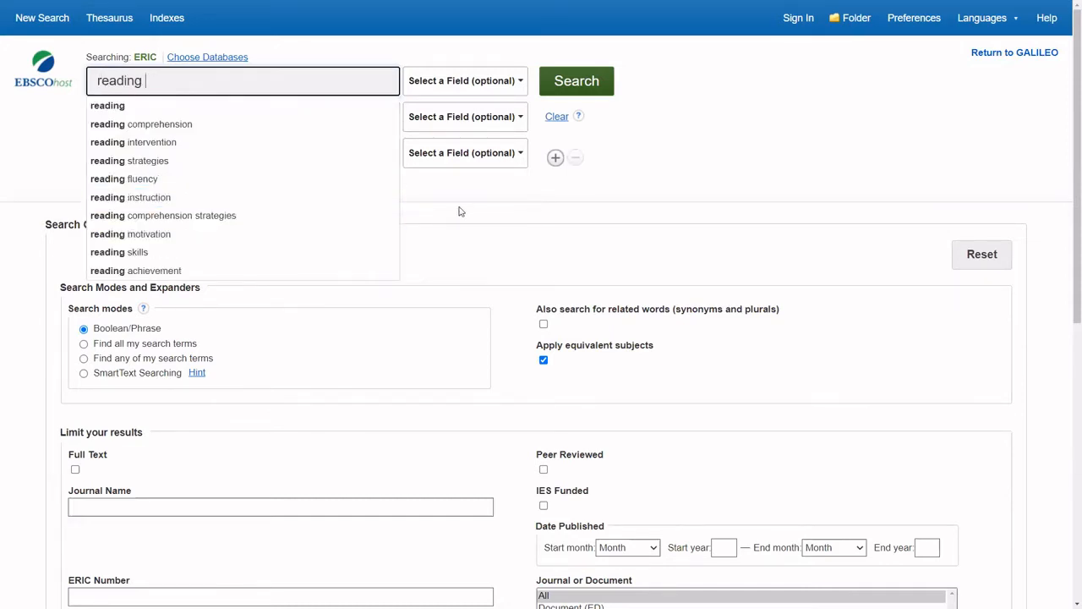
pyautogui.click(262, 116)
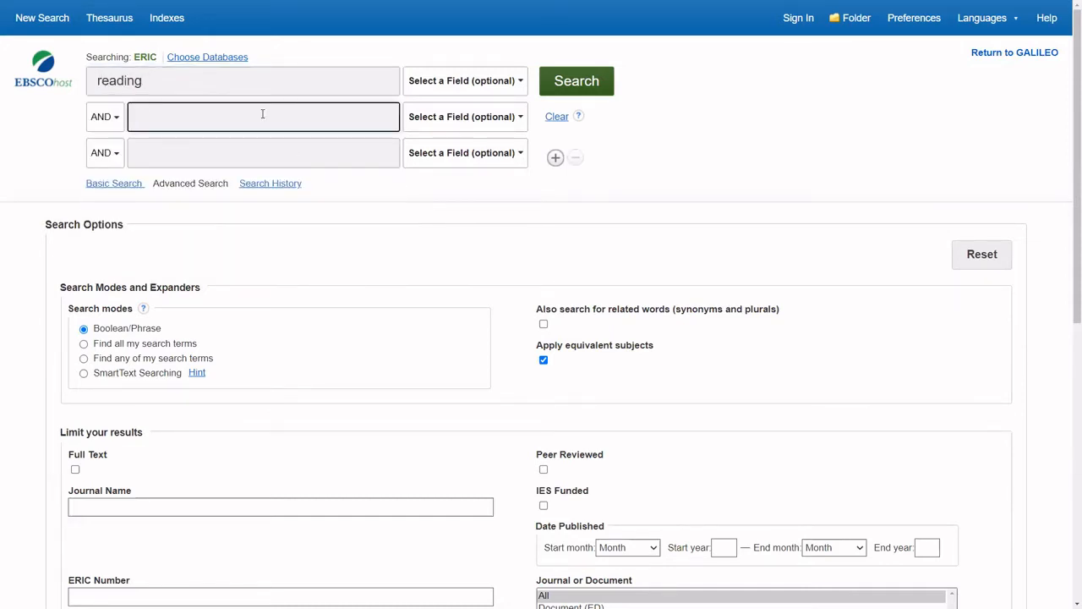
pyautogui.write('dogs')
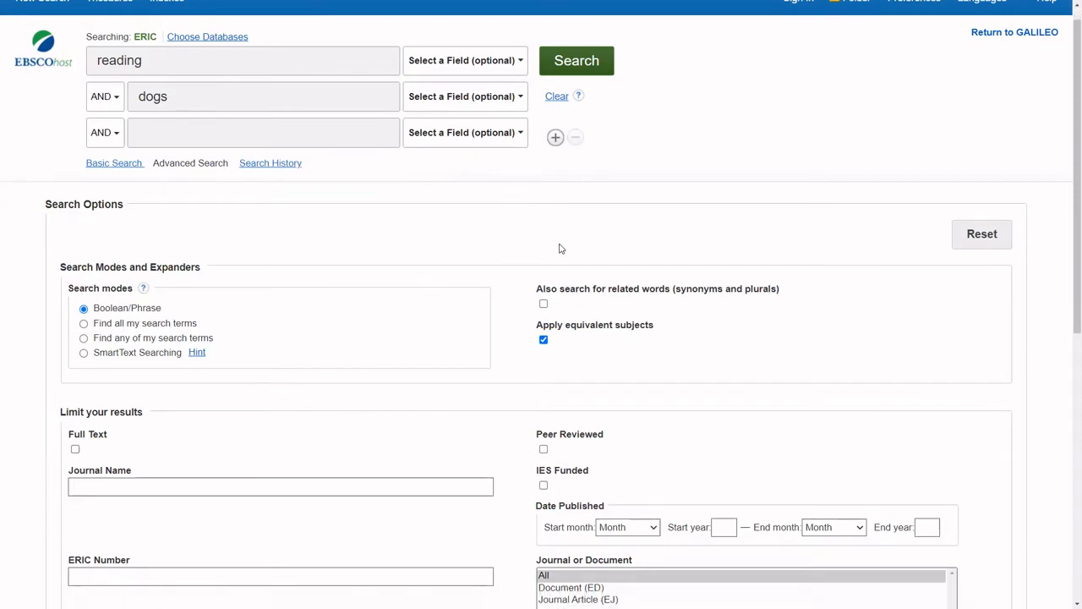
# Limit results to Peer Reviewed and the Elementary Education level only
pyautogui.scroll(-3)
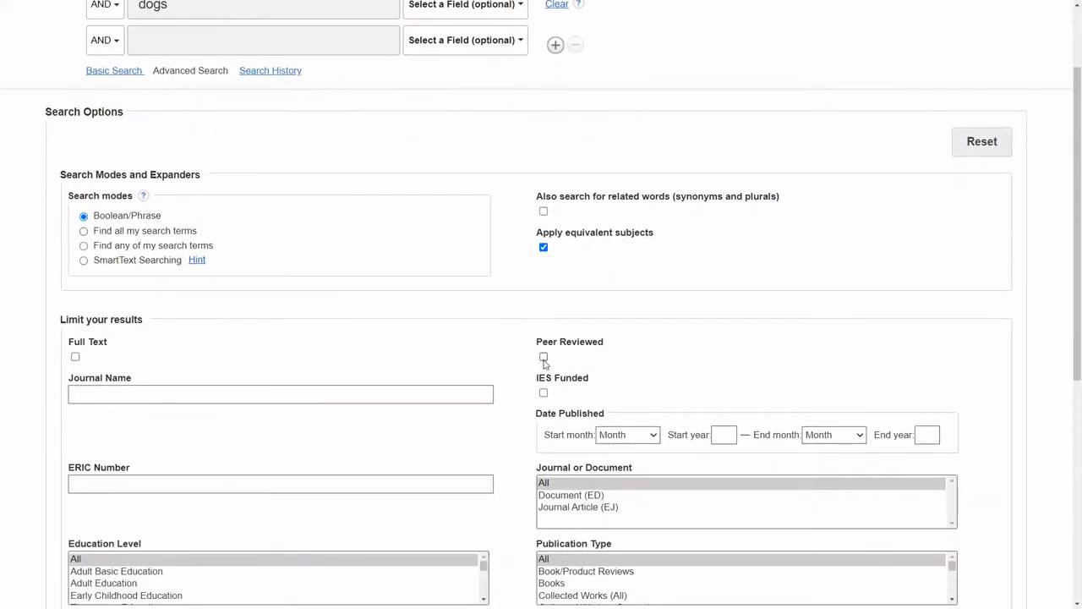
pyautogui.click(543, 356)
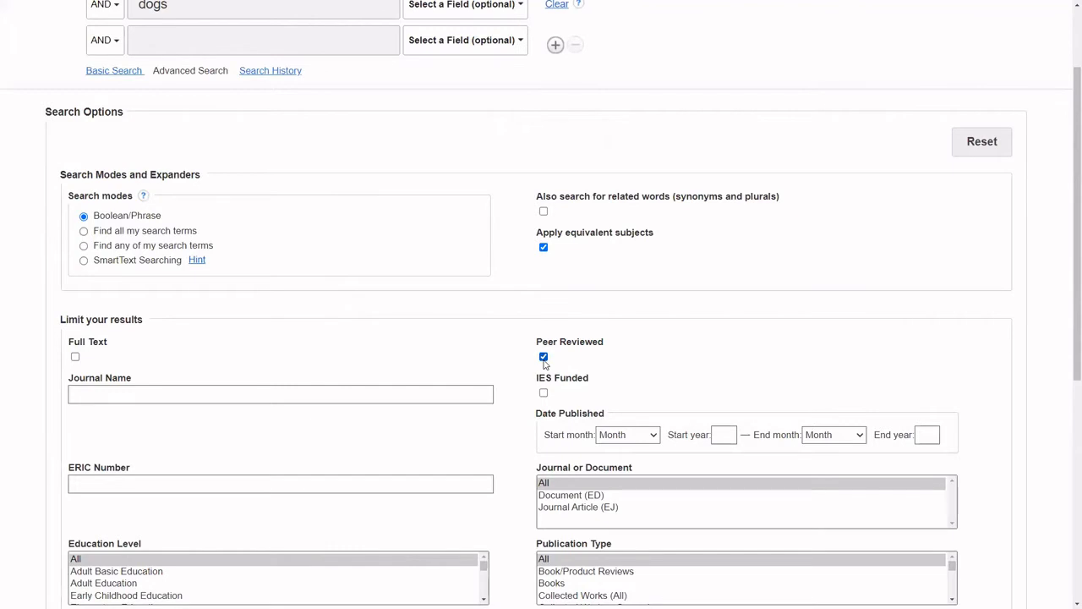
pyautogui.moveTo(719, 369)
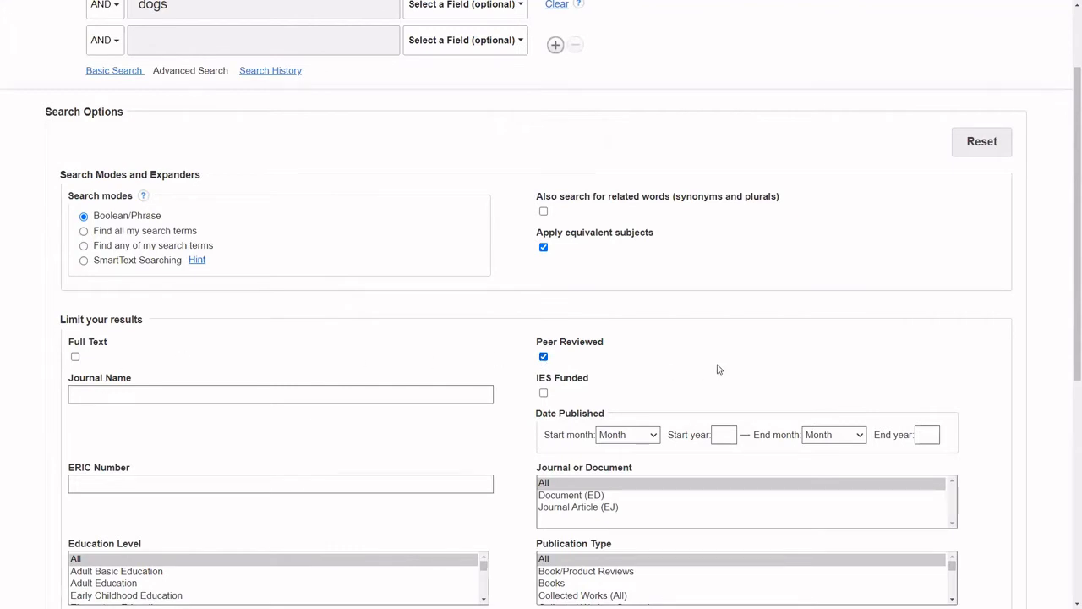
pyautogui.scroll(-3)
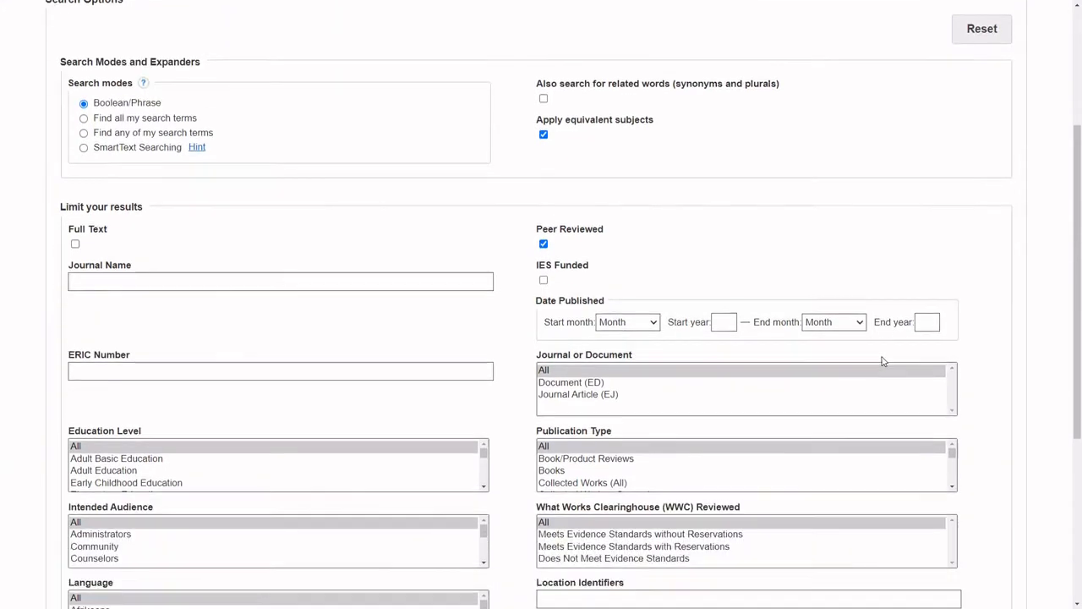
pyautogui.scroll(-3)
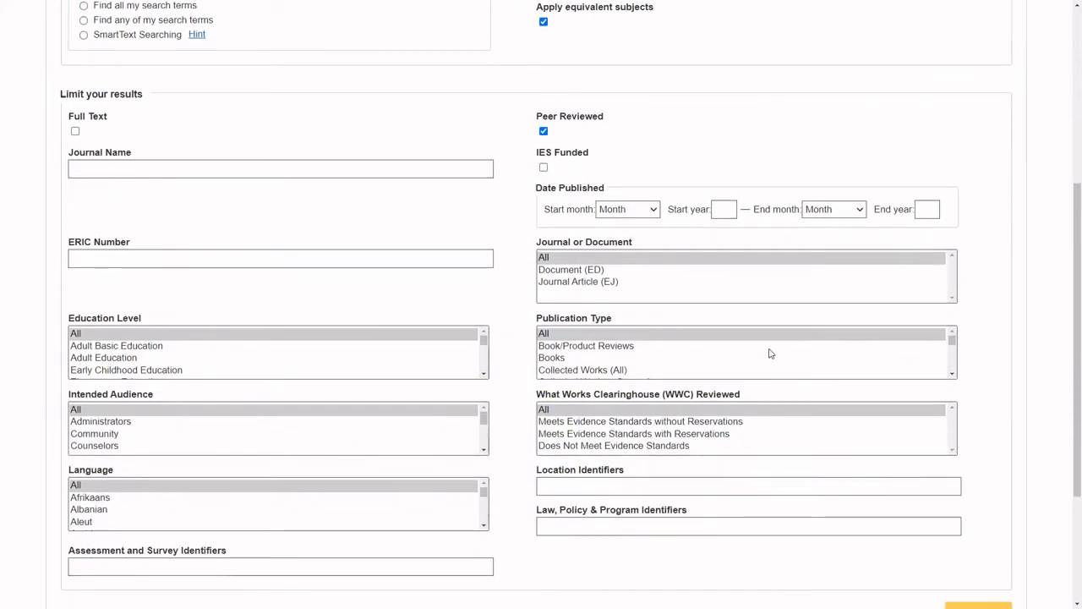
pyautogui.moveTo(438, 367)
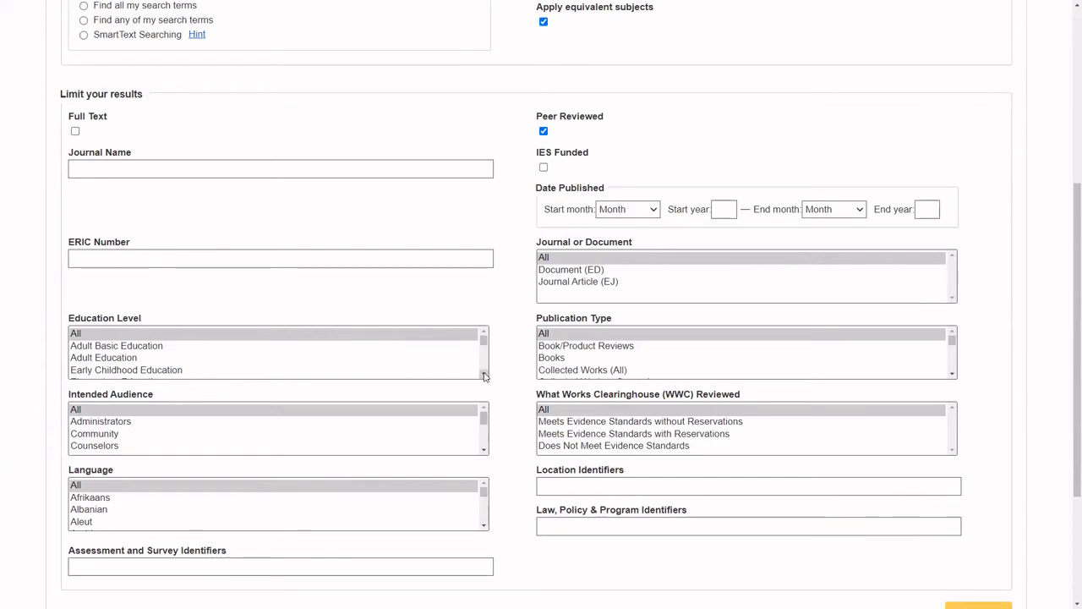
pyautogui.scroll(-3)
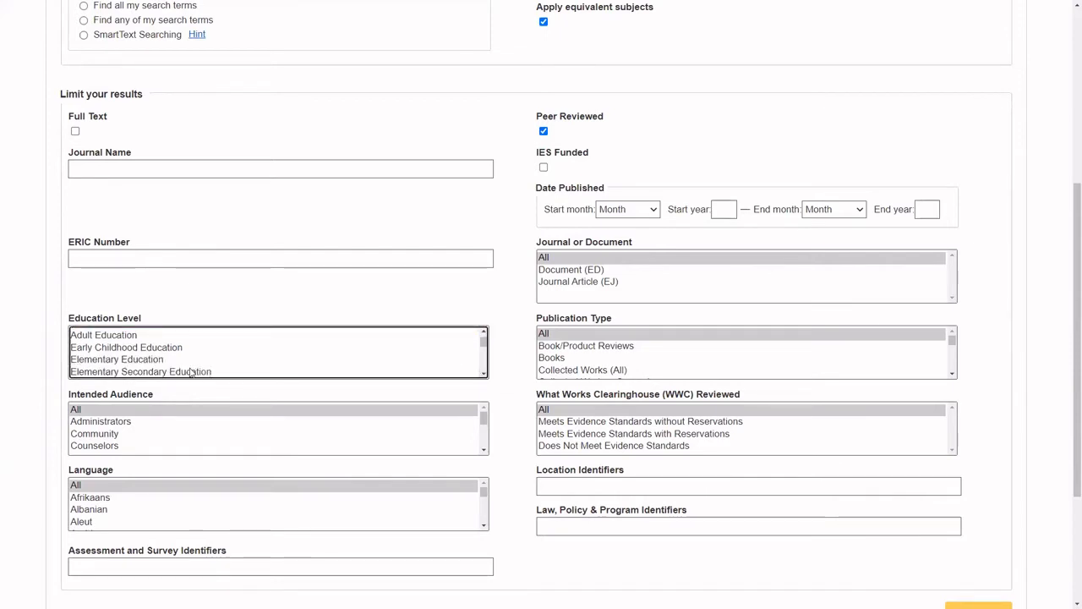
pyautogui.click(116, 358)
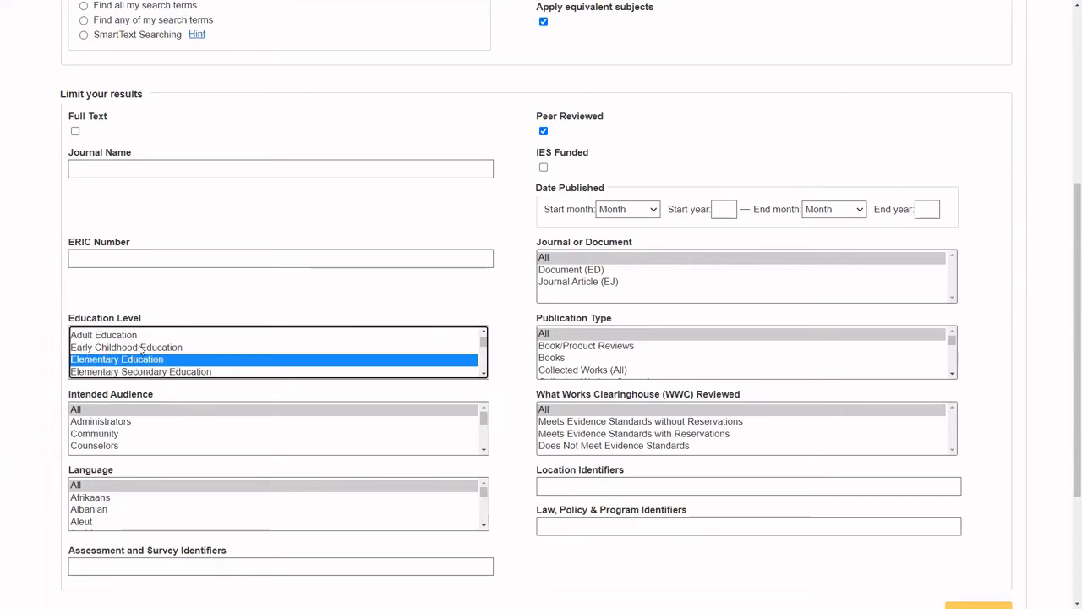
pyautogui.click(126, 346)
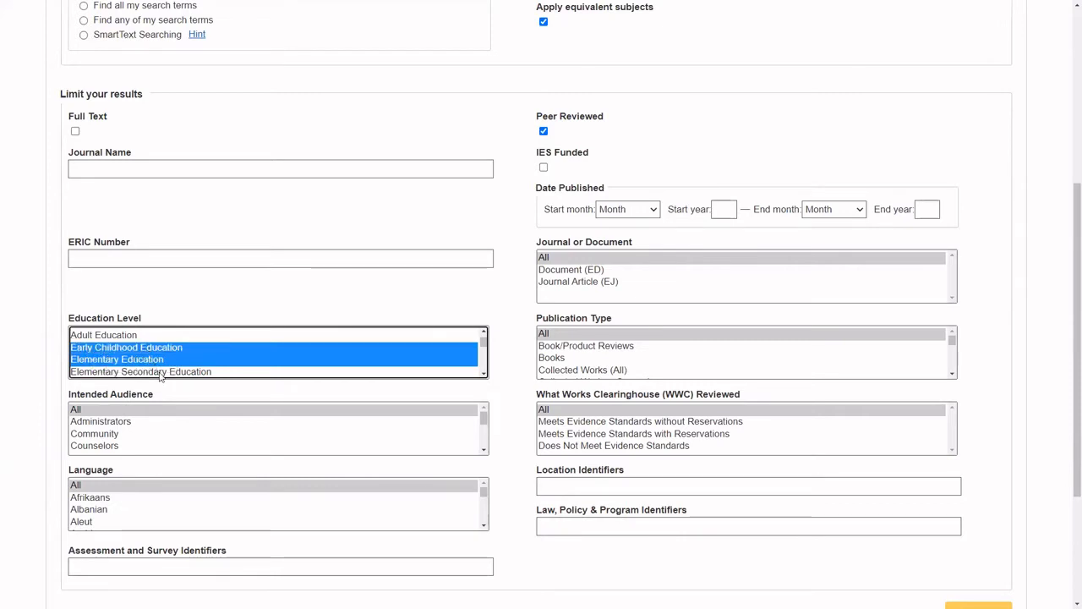
pyautogui.click(140, 372)
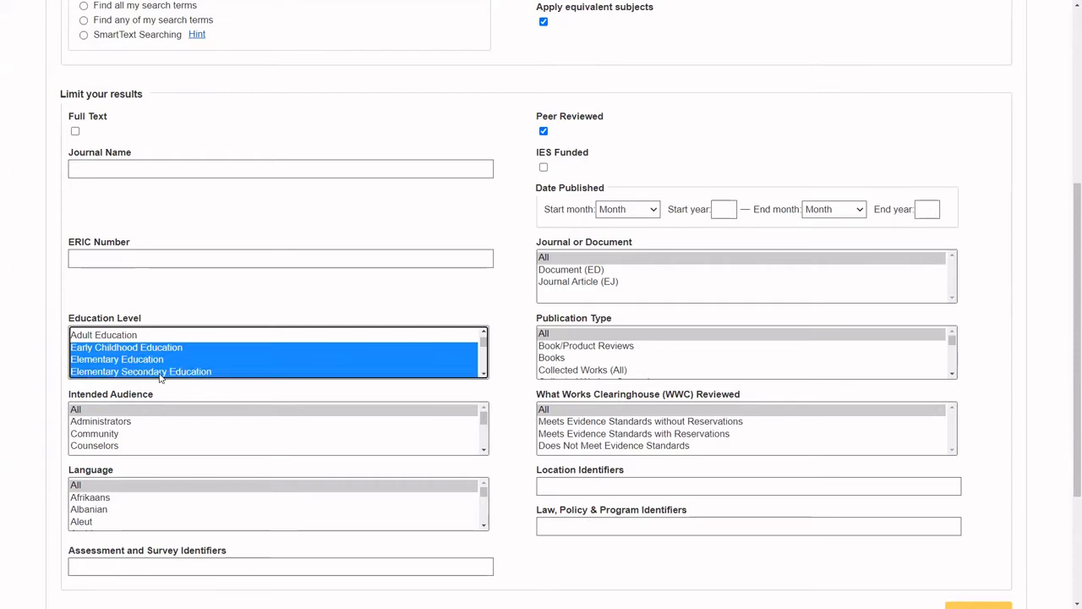
pyautogui.click(140, 371)
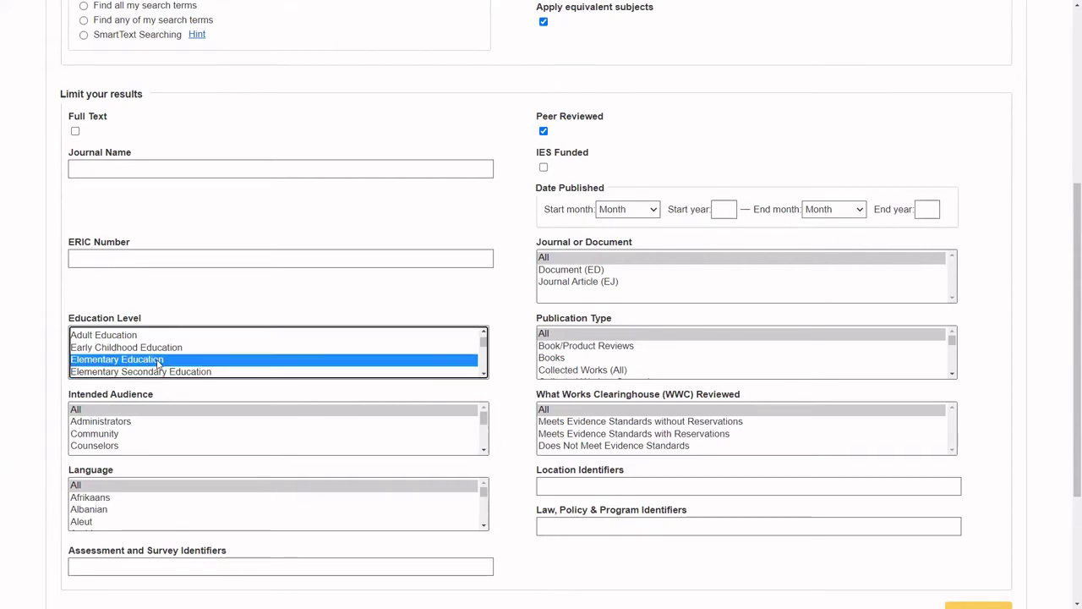
pyautogui.moveTo(279, 363)
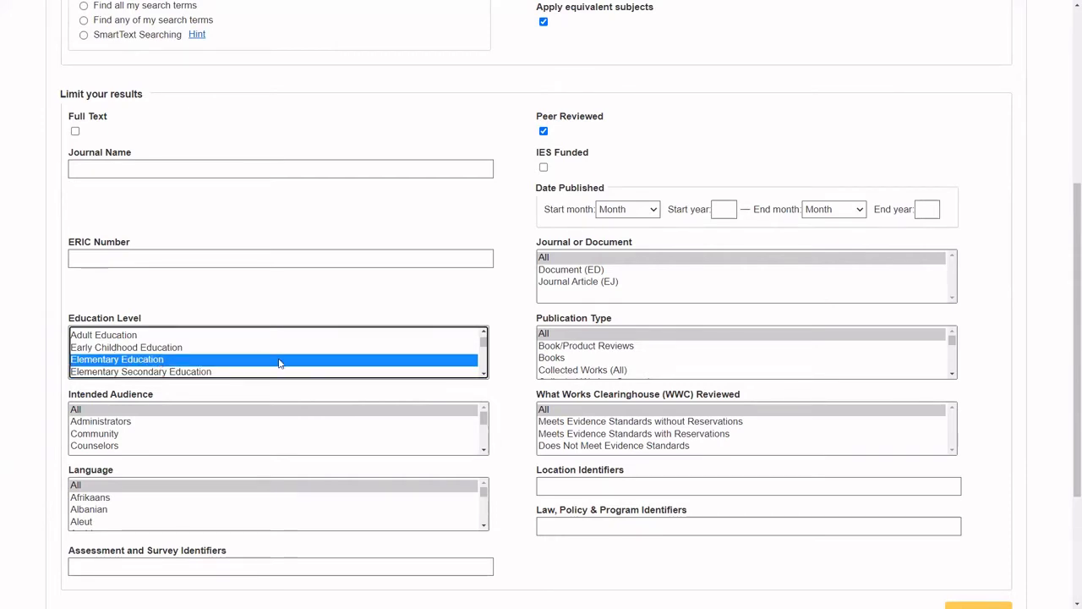
# Dismiss the suggested survey identifier and run the limited search
pyautogui.scroll(-3)
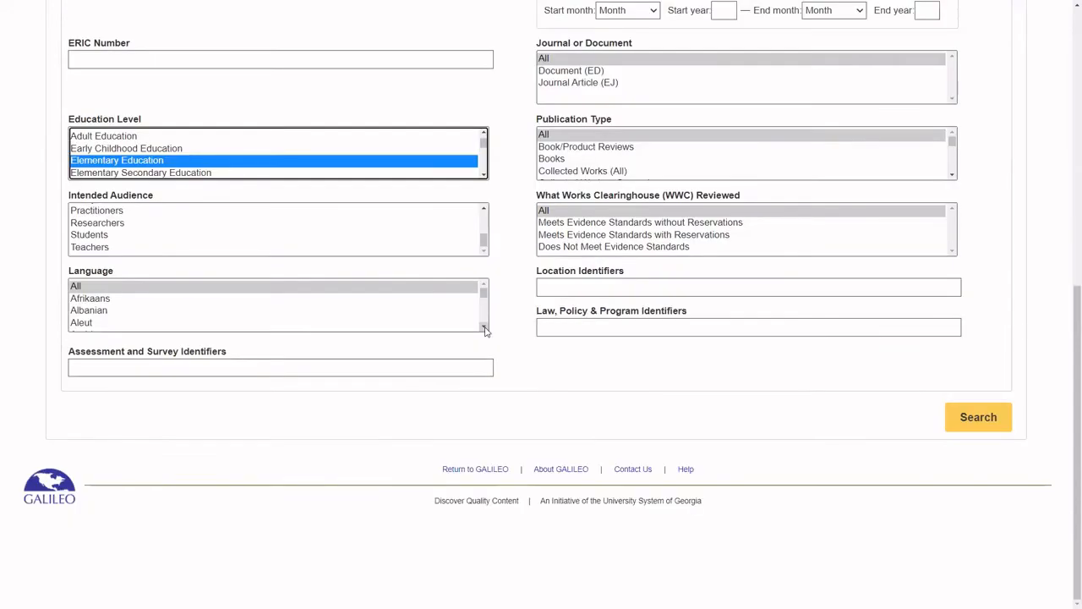
pyautogui.scroll(-3)
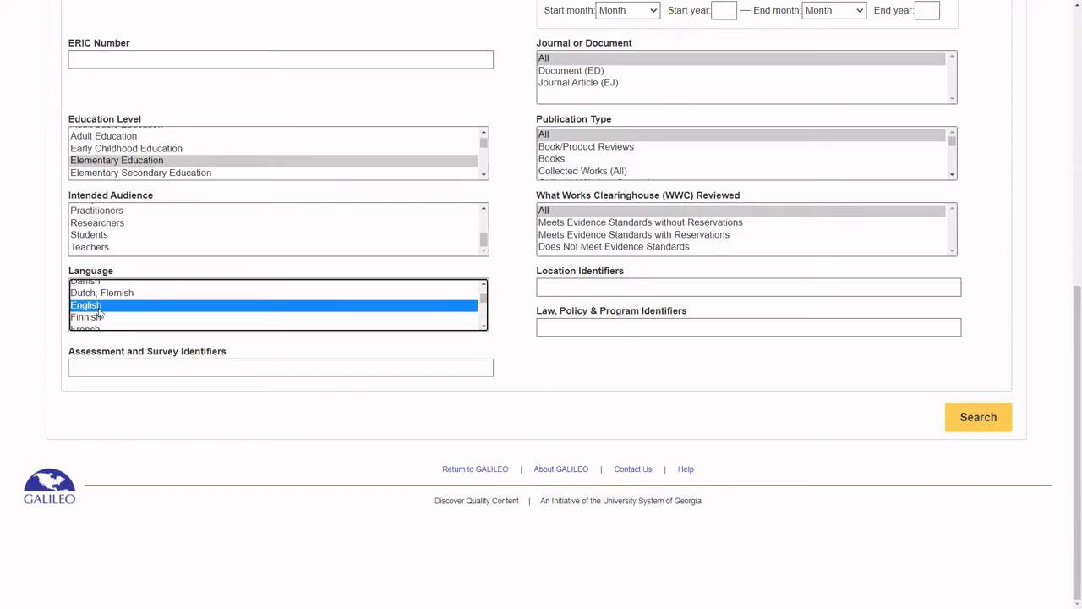
pyautogui.moveTo(173, 372)
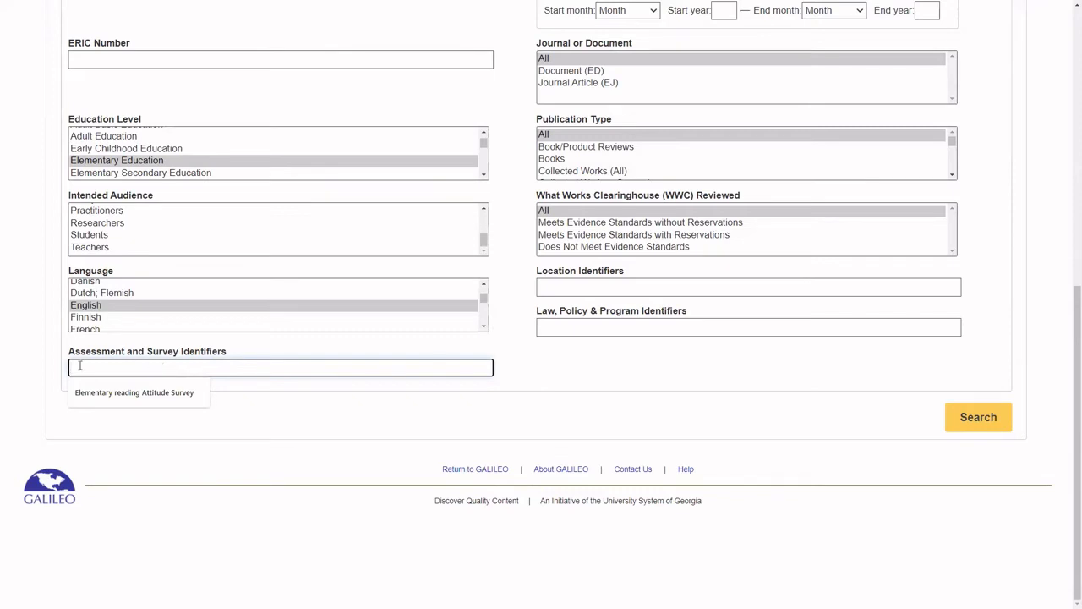
pyautogui.moveTo(189, 381)
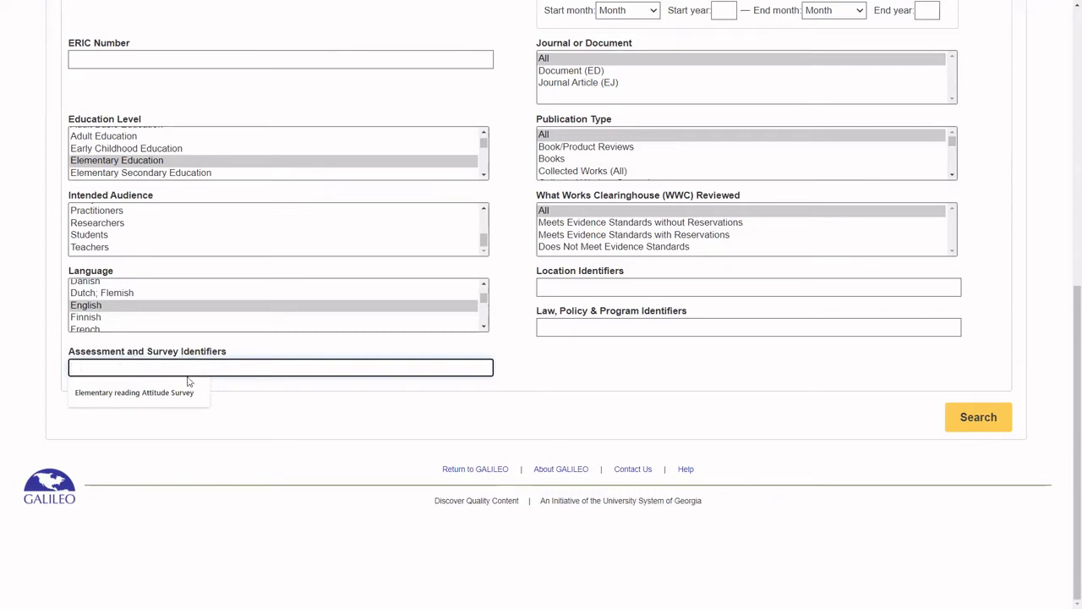
pyautogui.click(133, 392)
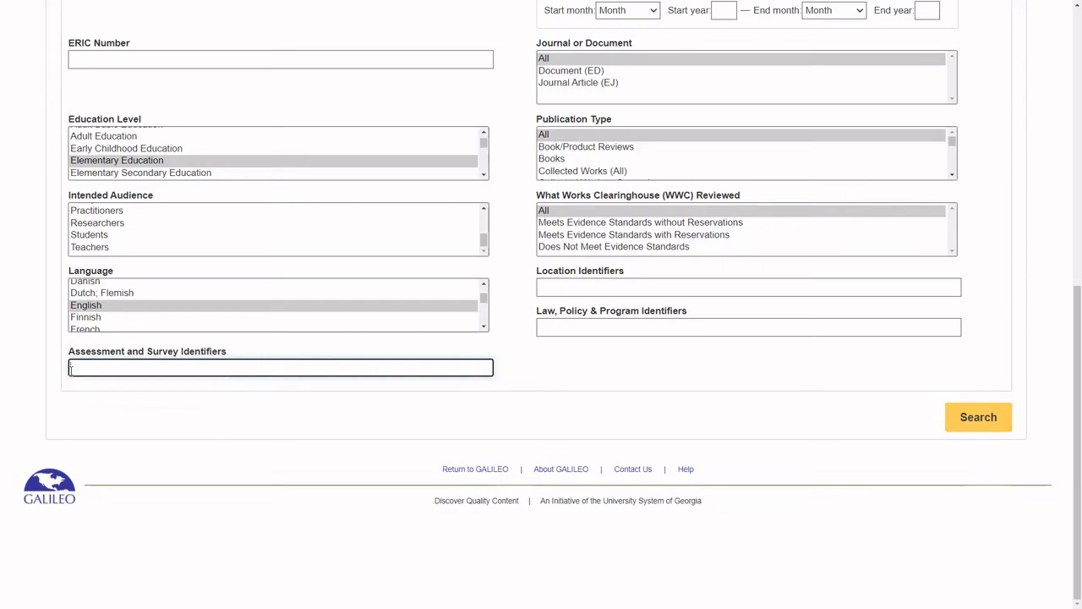
pyautogui.moveTo(773, 429)
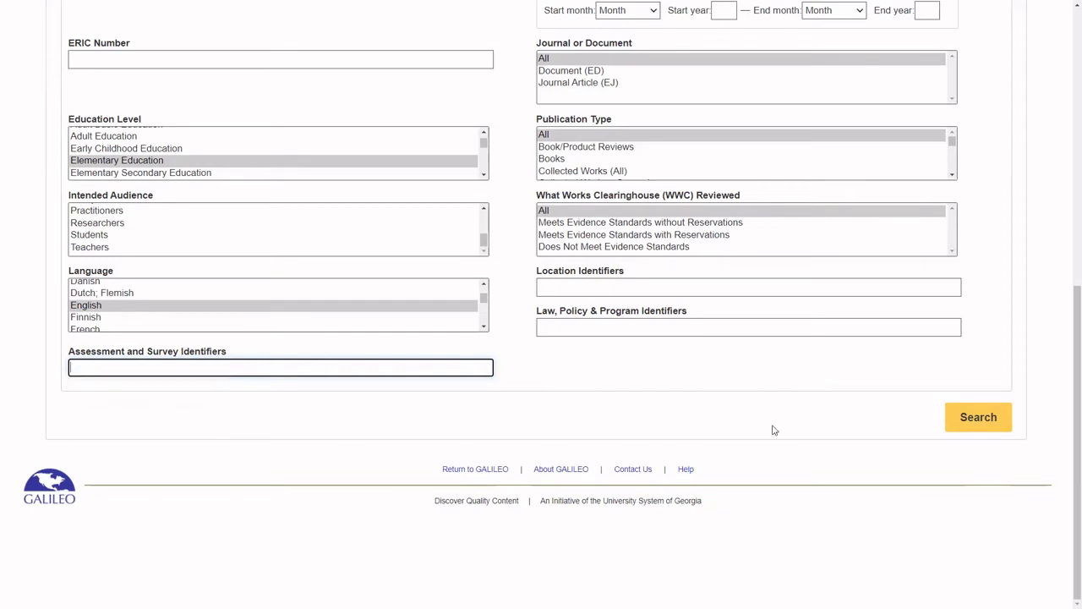
pyautogui.click(978, 416)
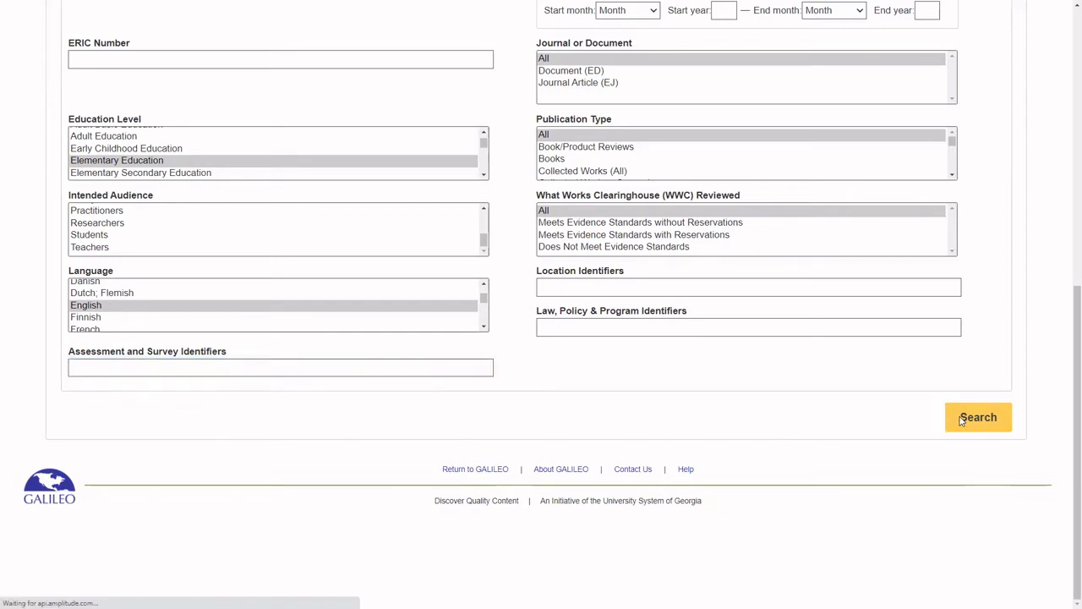
# Submit the limited search and scroll the 13 results for reading AND dogs
pyautogui.click(978, 417)
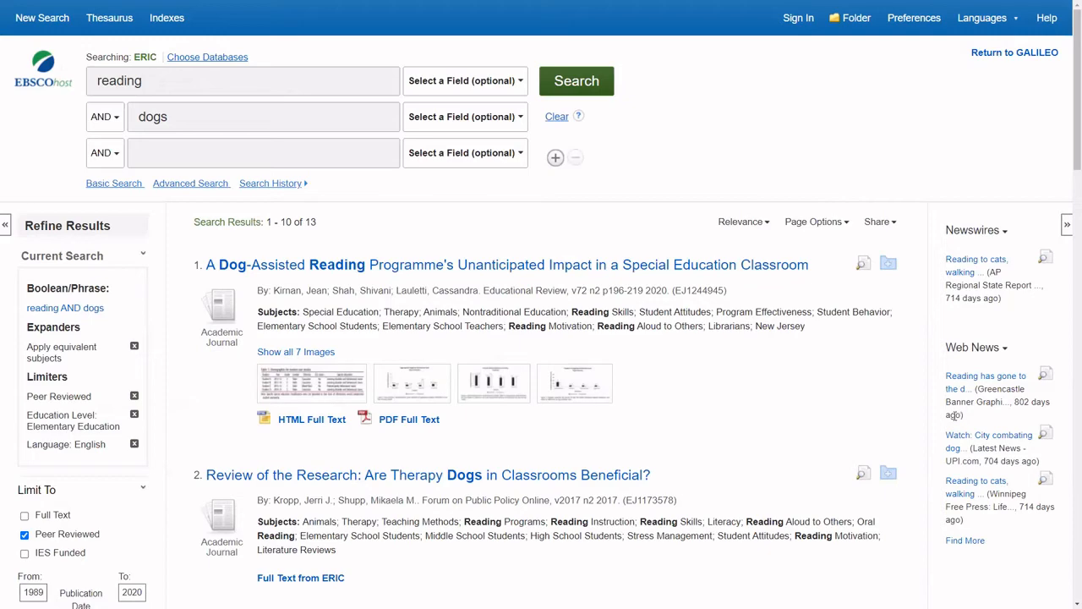
pyautogui.scroll(-3)
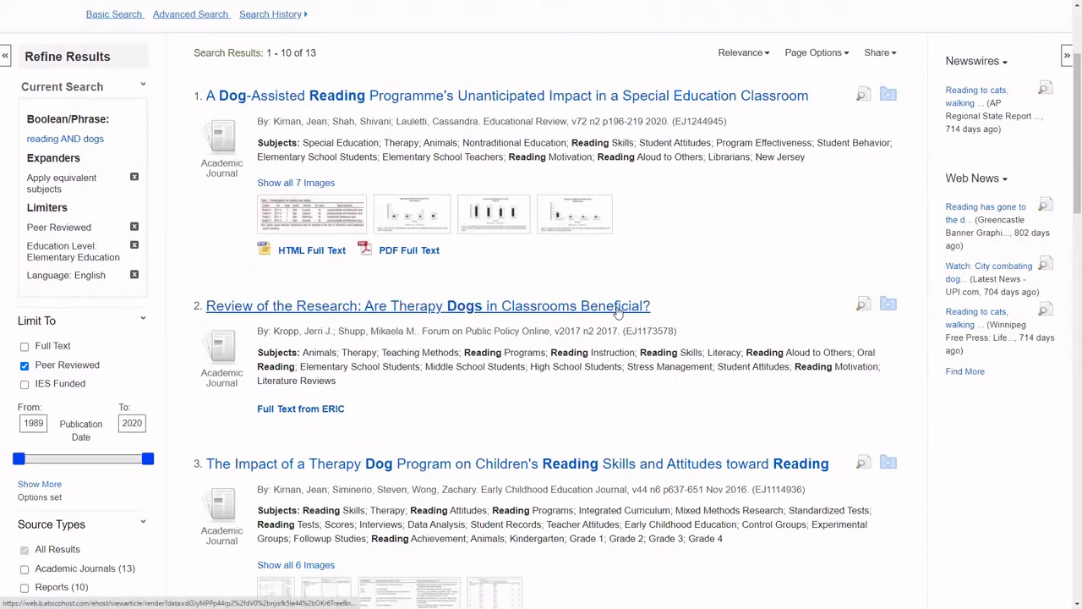
# Open result 2, 'Are Therapy Dogs in Classrooms Beneficial?', and read its descriptors and abstract
pyautogui.click(427, 305)
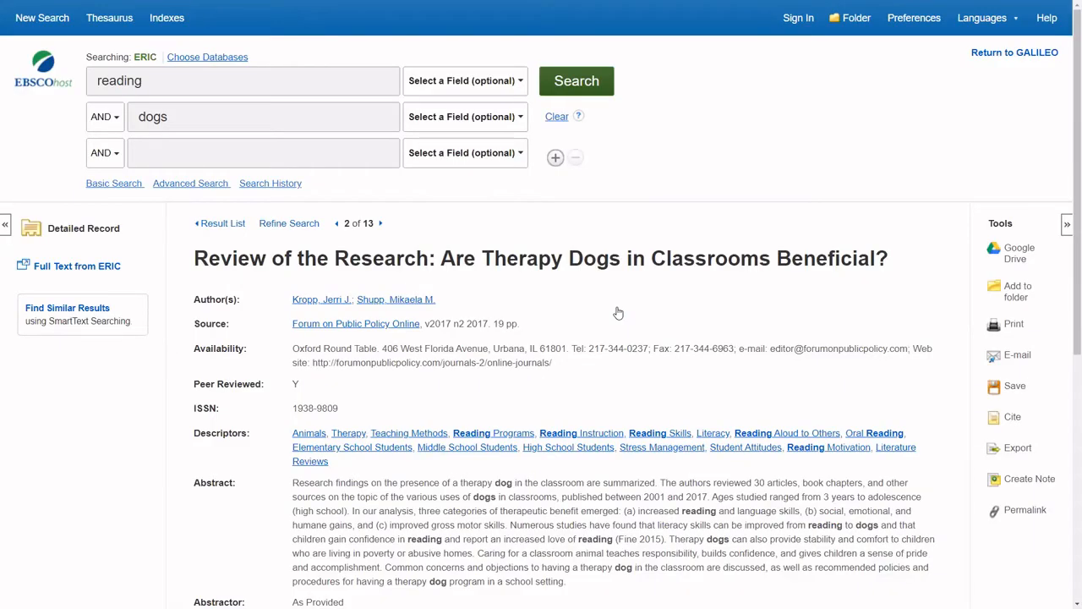
pyautogui.moveTo(624, 317)
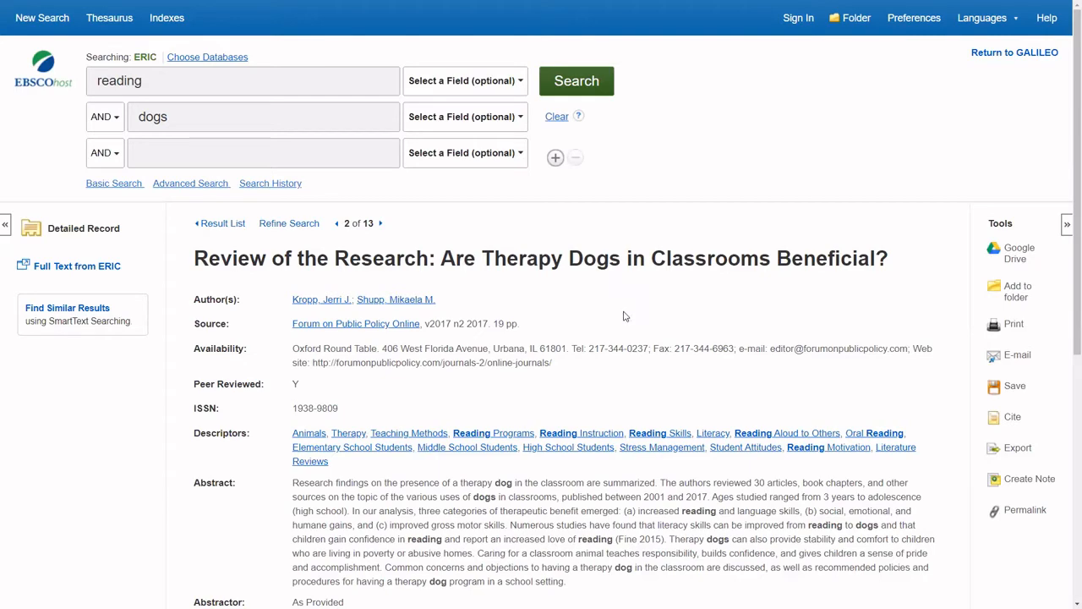
pyautogui.scroll(-3)
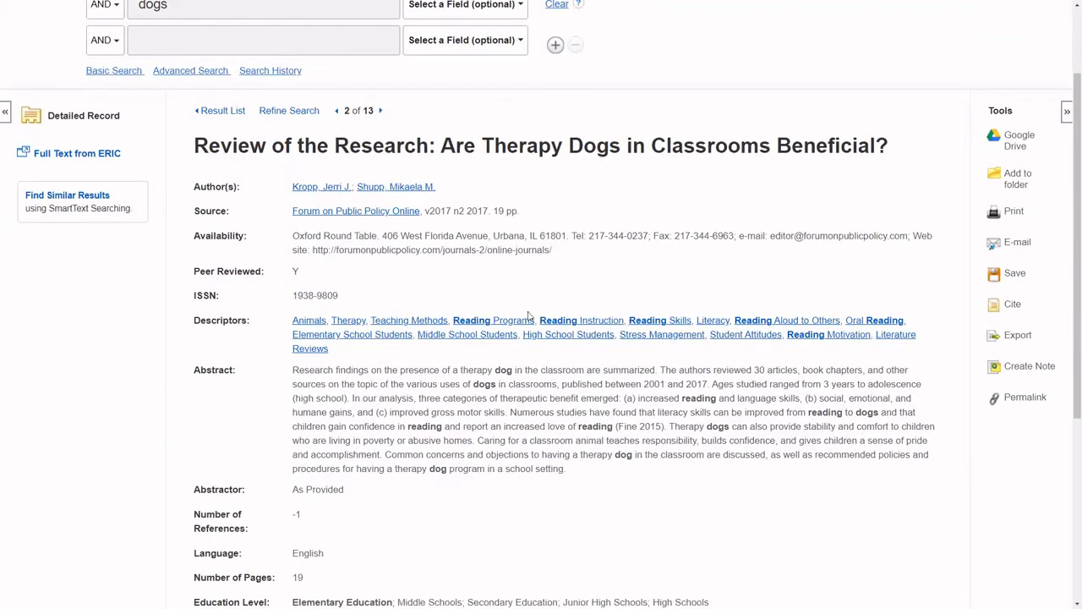
pyautogui.moveTo(409, 319)
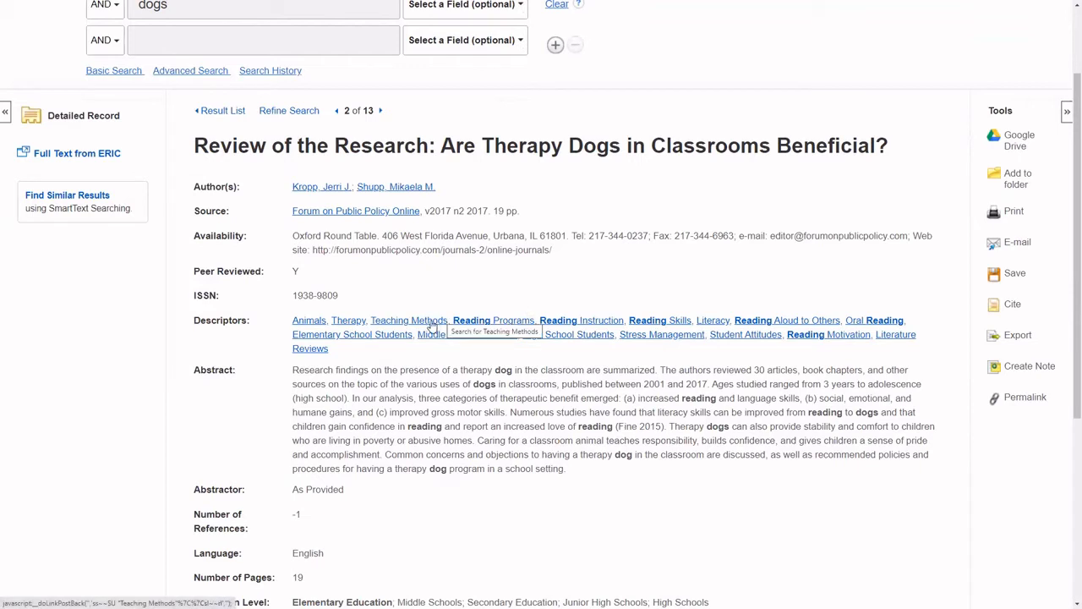
pyautogui.moveTo(351, 342)
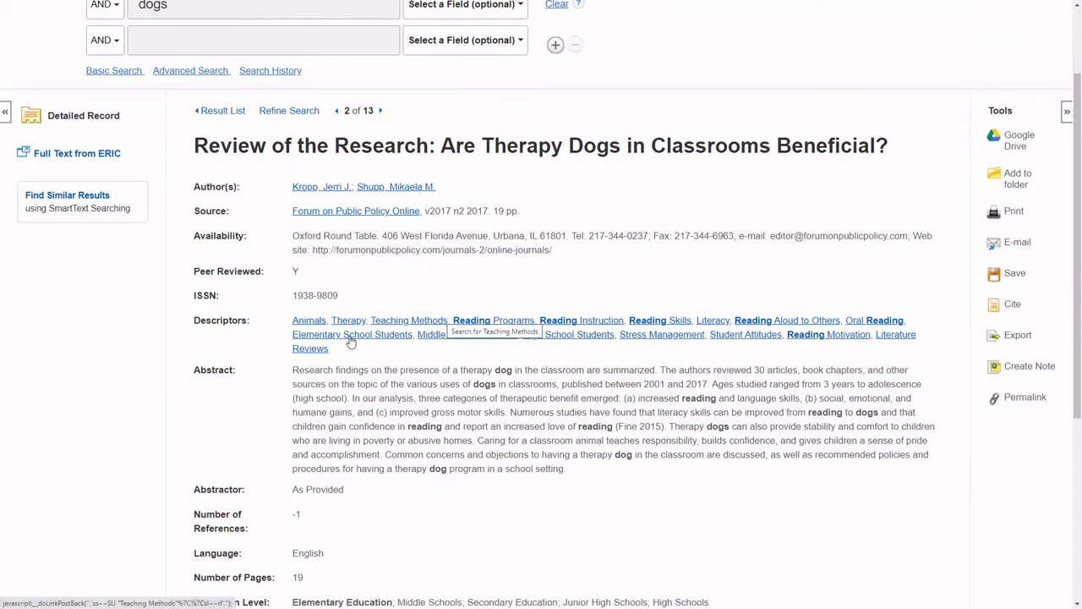
pyautogui.moveTo(353, 334)
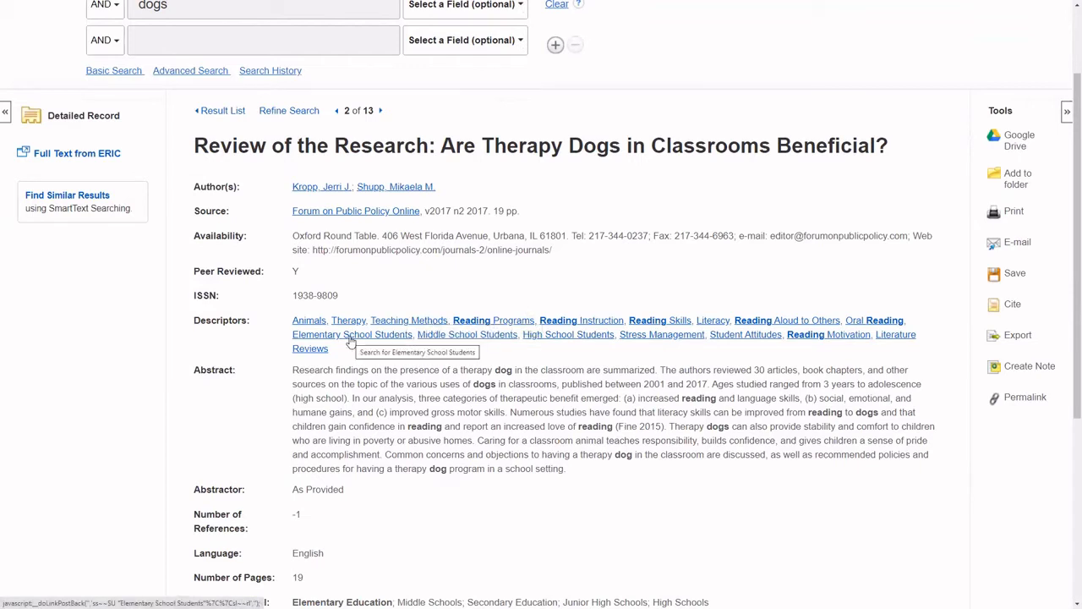
pyautogui.moveTo(263, 348)
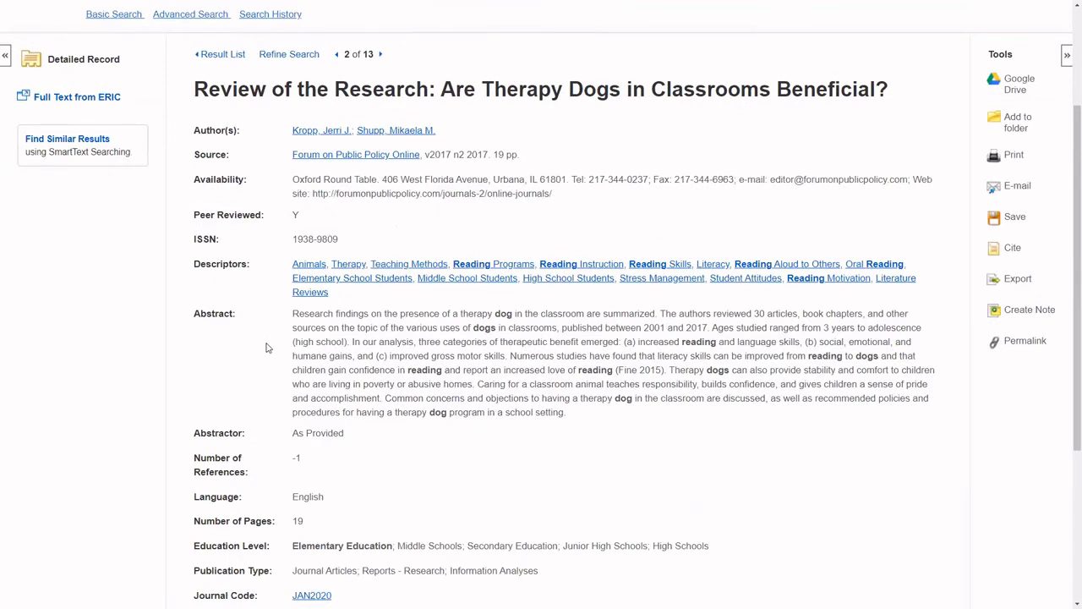
pyautogui.scroll(-3)
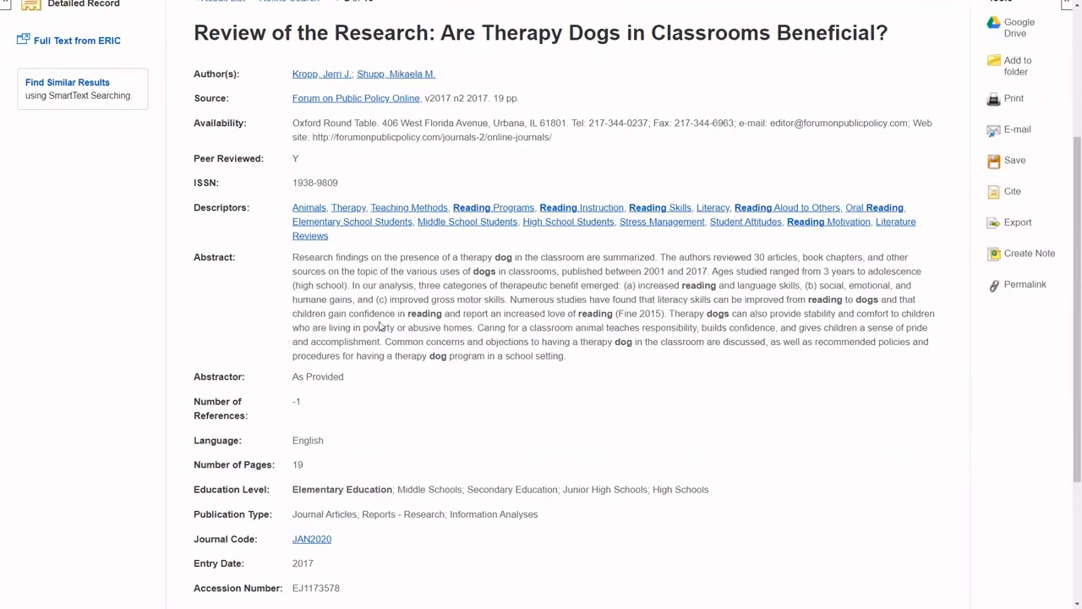
pyautogui.scroll(3)
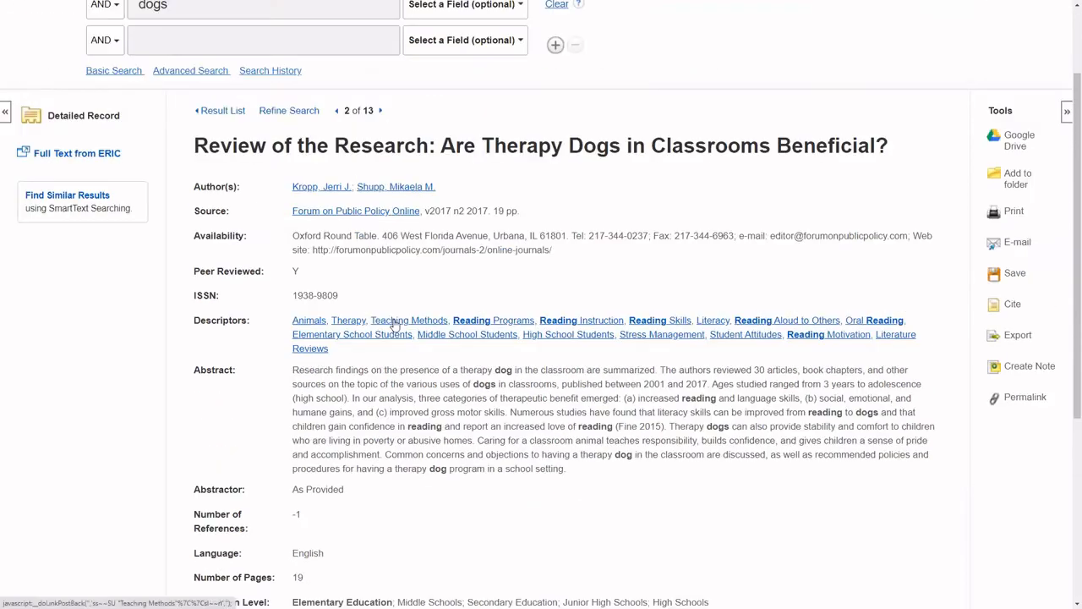
pyautogui.scroll(3)
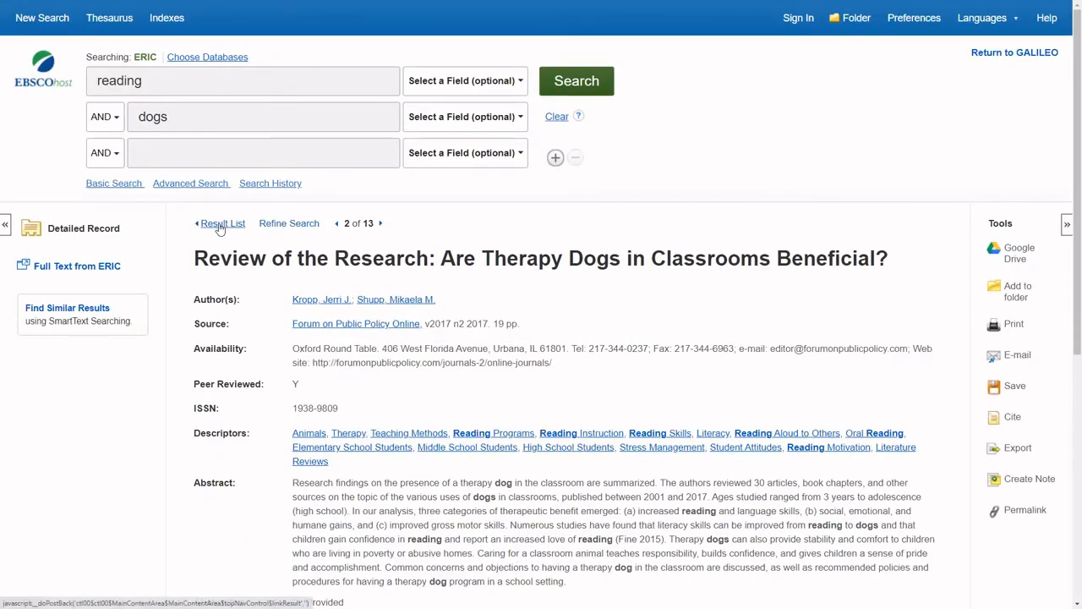
# Return to the Result List and browse results 1 through 7
pyautogui.click(223, 223)
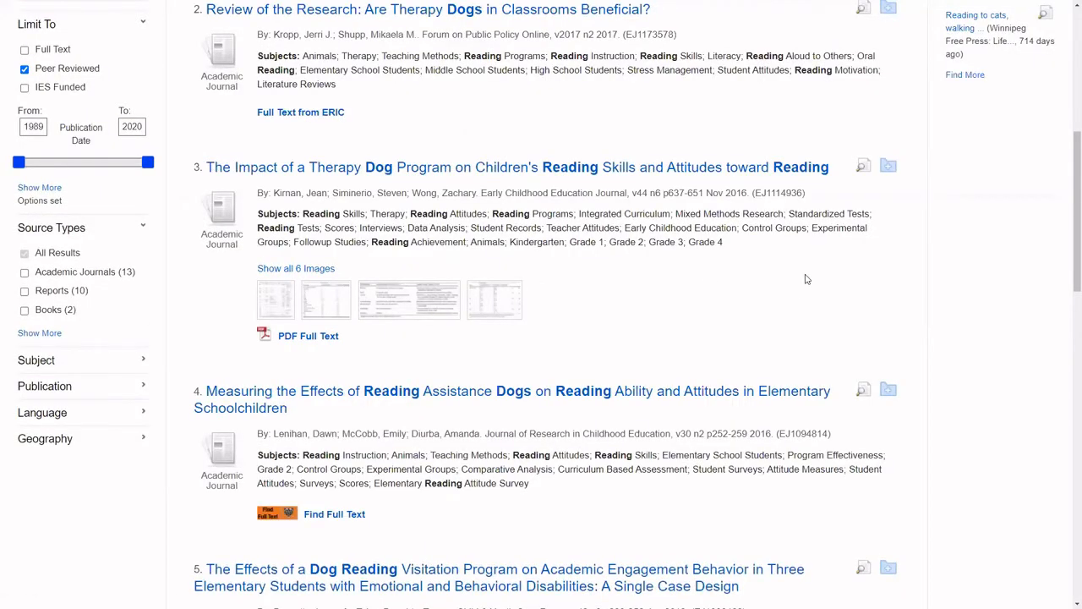
pyautogui.scroll(-3)
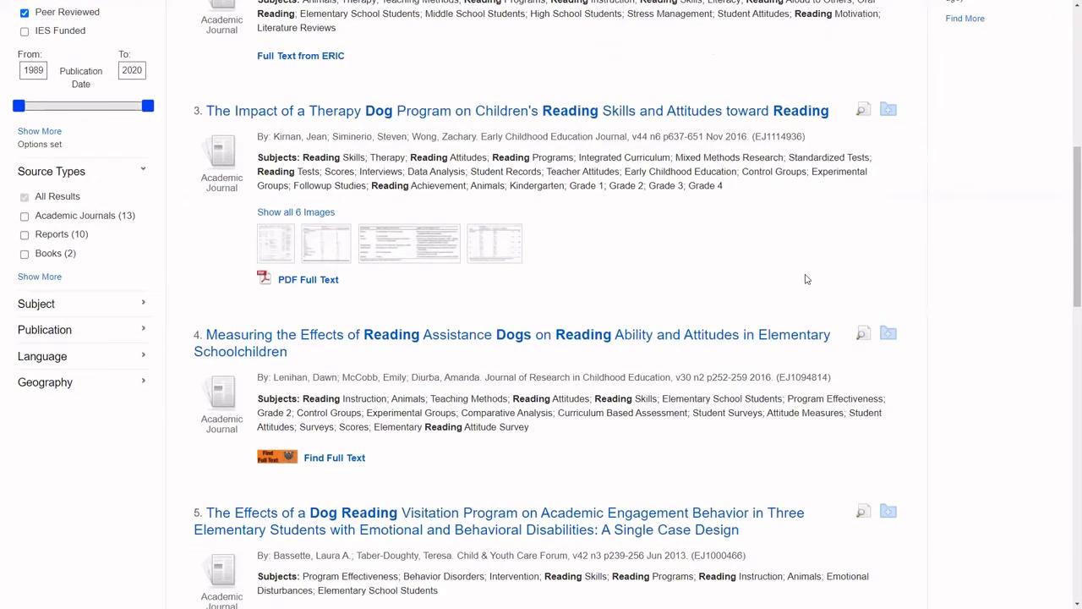
pyautogui.scroll(-3)
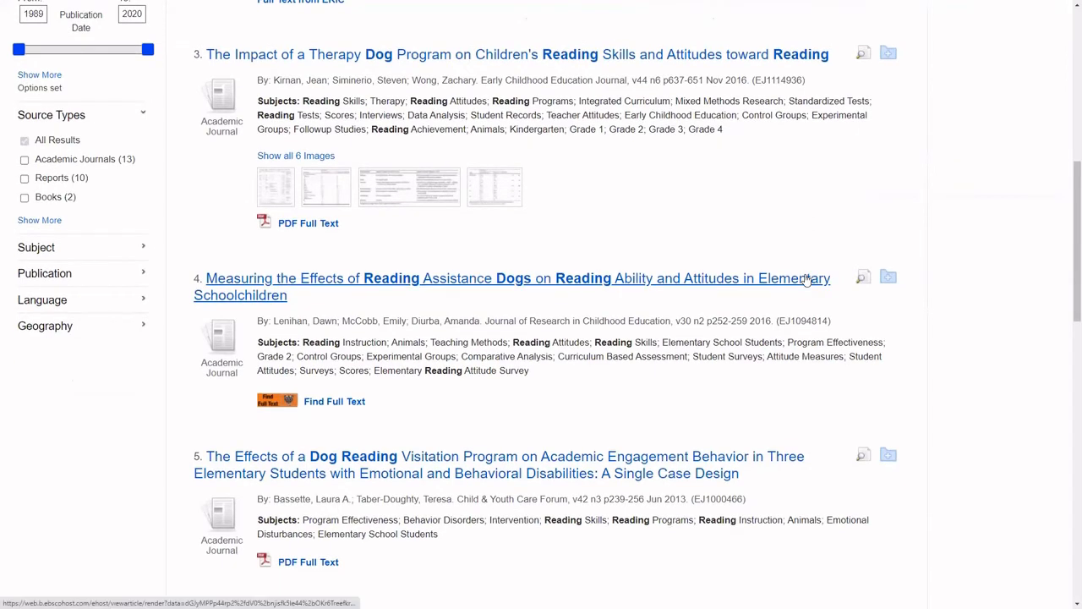
pyautogui.scroll(-3)
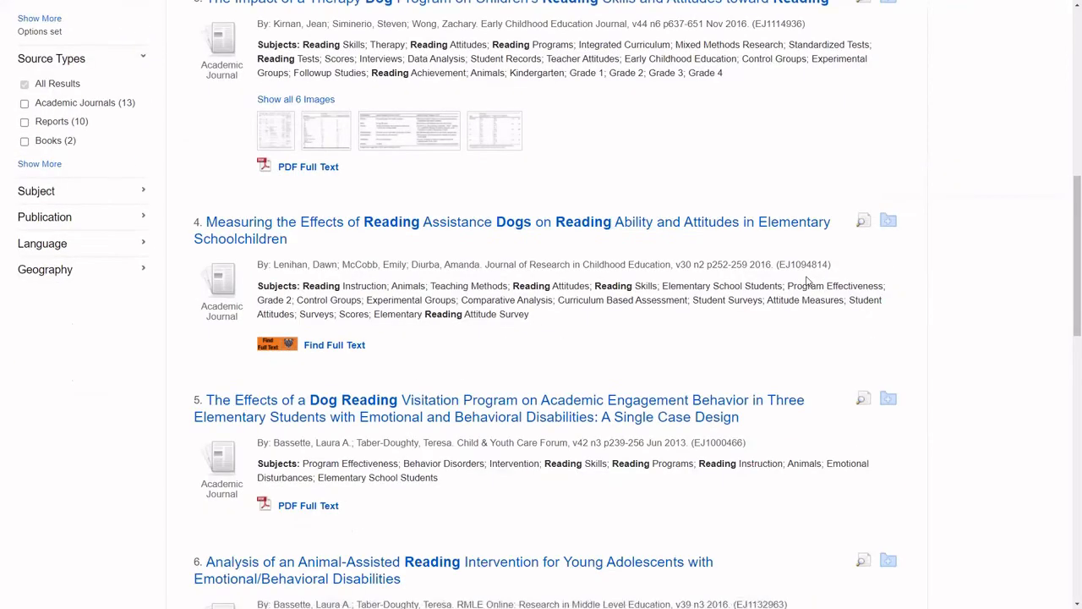
pyautogui.scroll(-3)
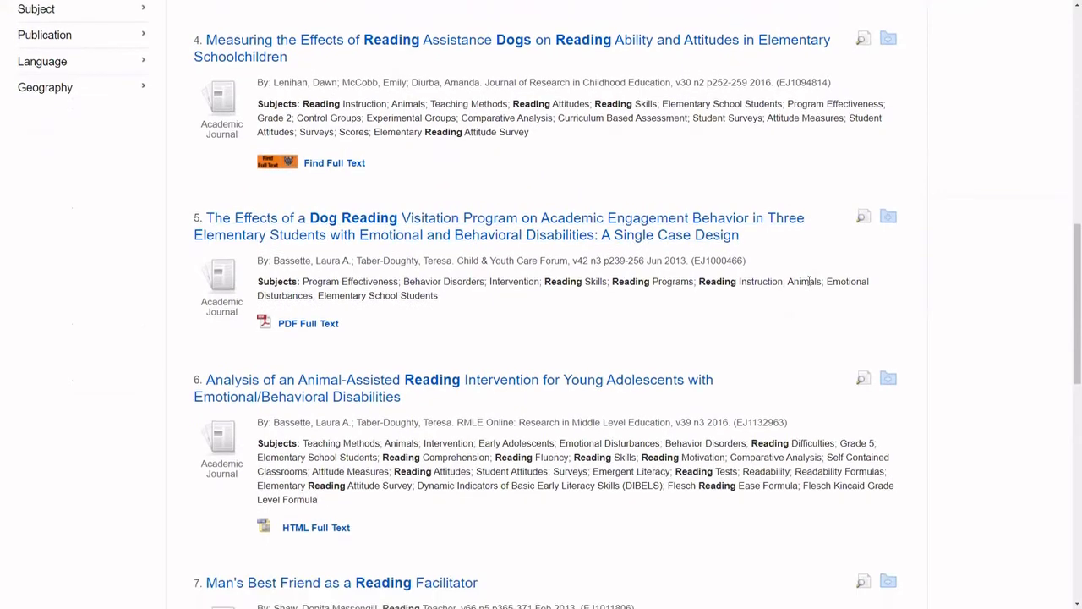
pyautogui.scroll(-3)
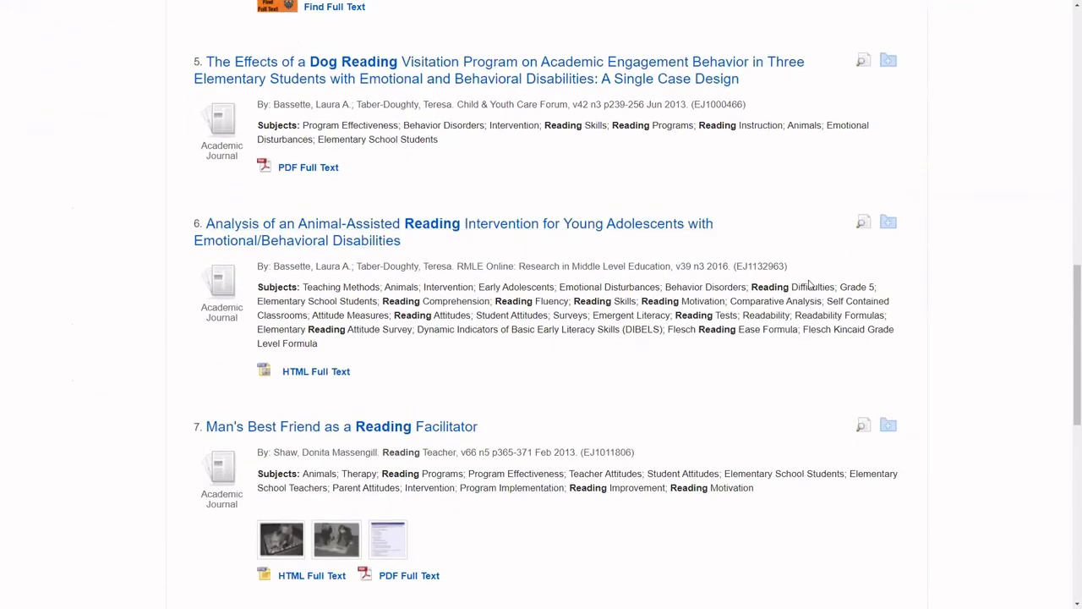
pyautogui.scroll(3)
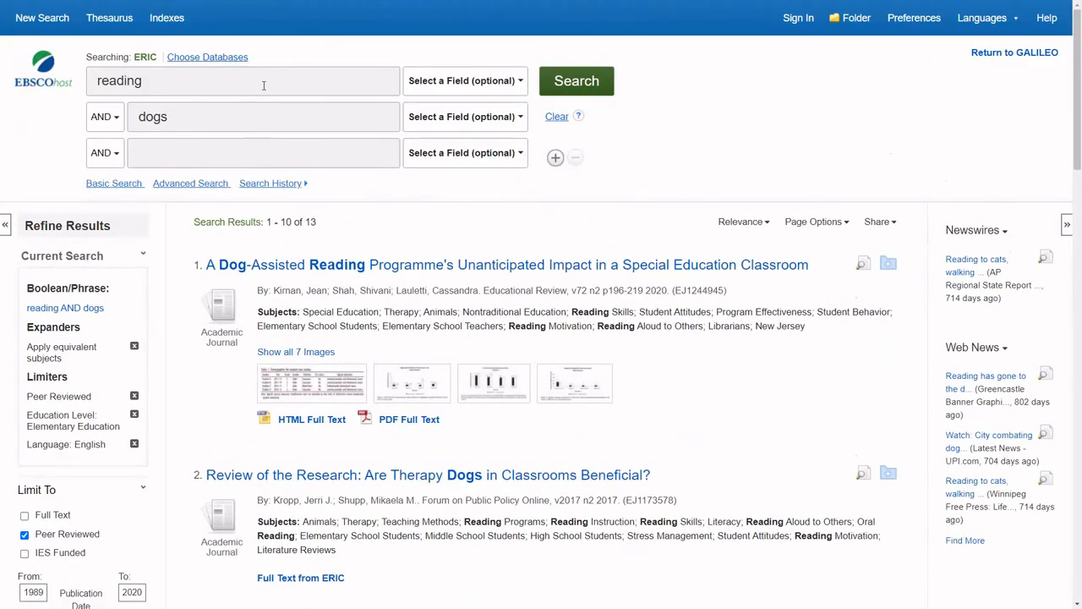
# Search reading in SU Descriptors AND animals in DE Descriptors [exact]
pyautogui.click(465, 80)
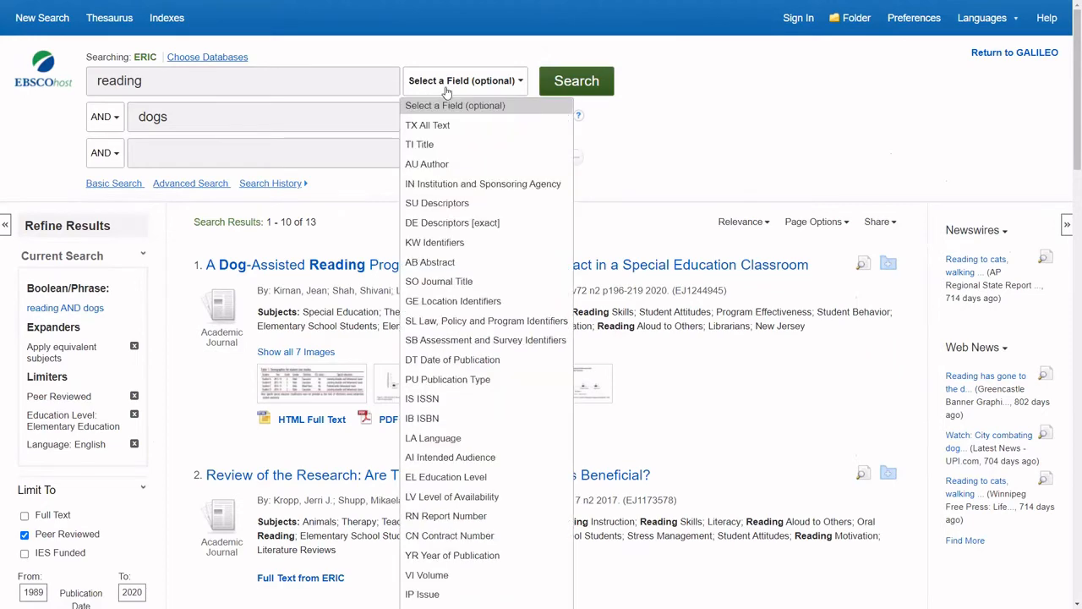
pyautogui.moveTo(462, 203)
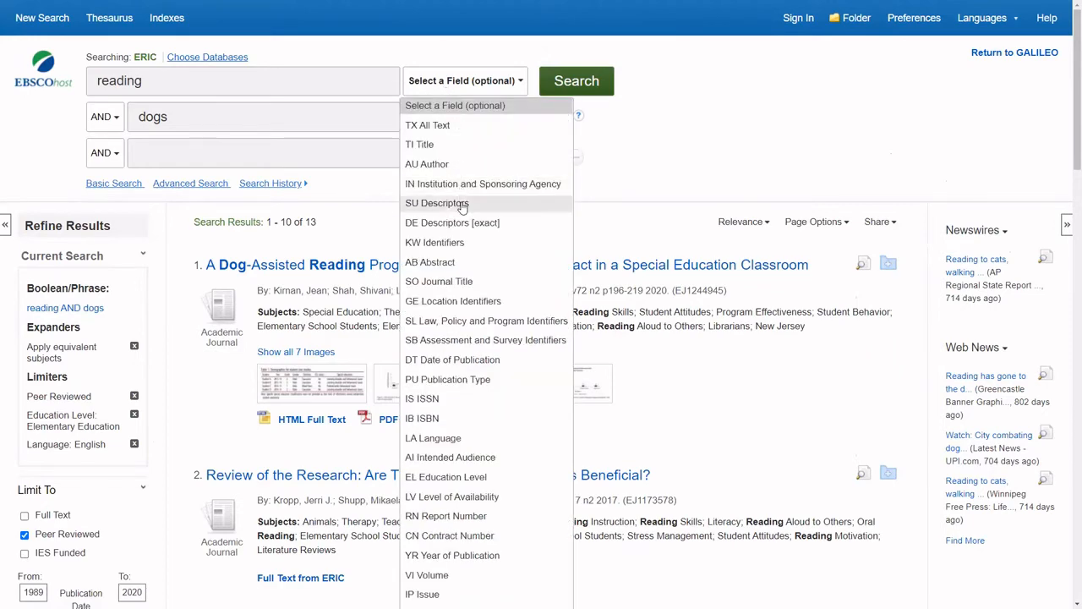
pyautogui.click(437, 203)
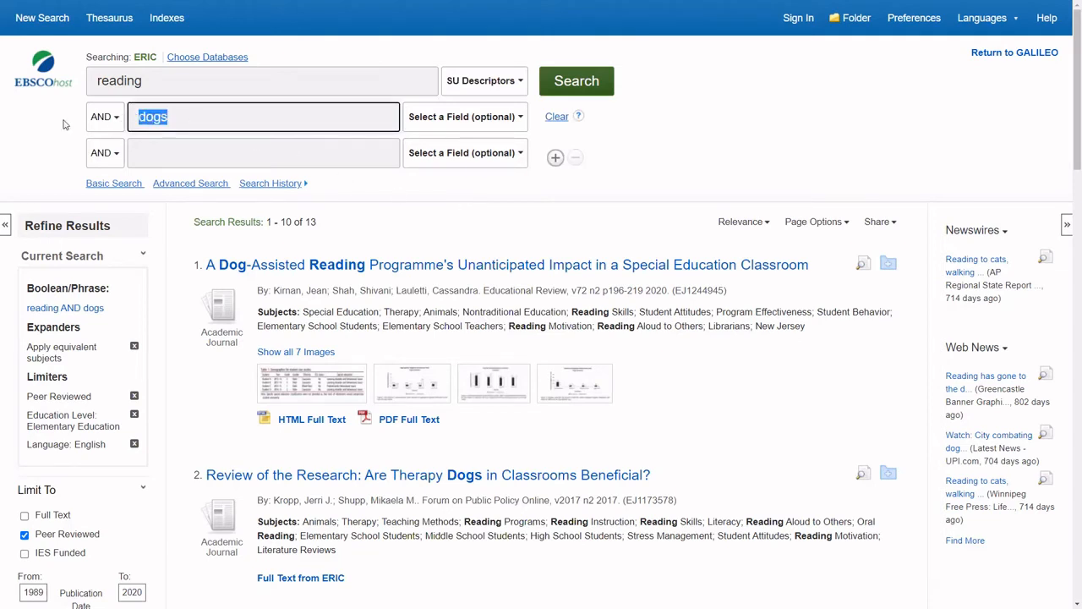
pyautogui.write('animals')
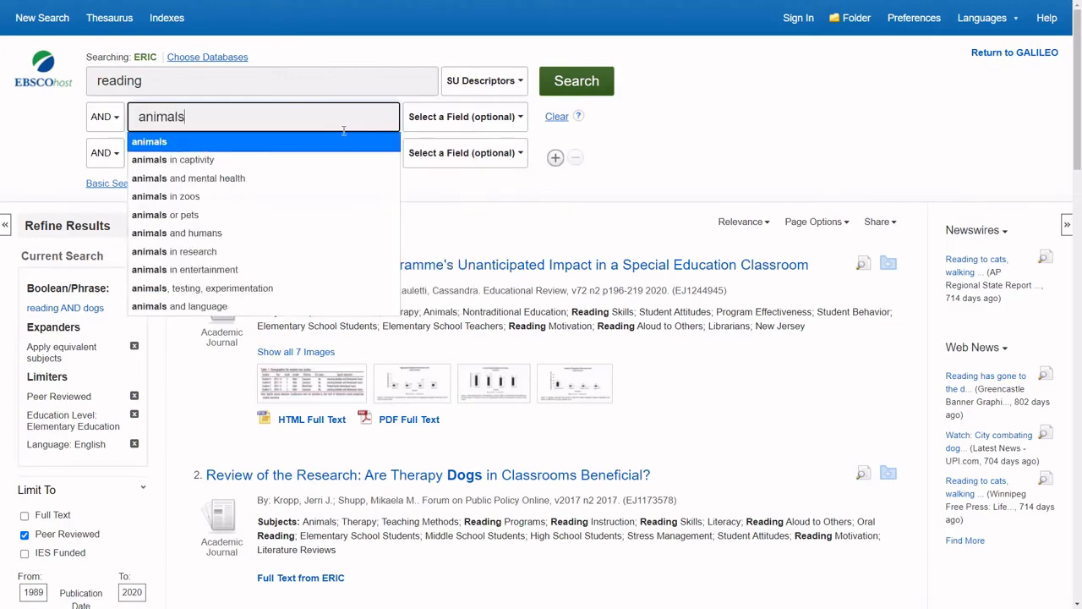
pyautogui.click(465, 117)
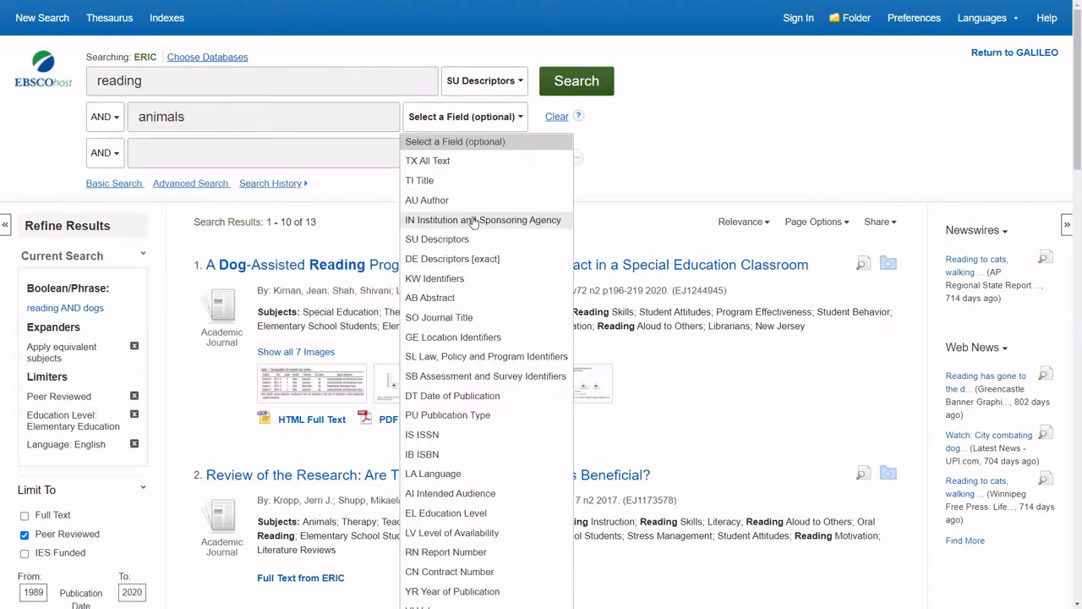
pyautogui.click(452, 259)
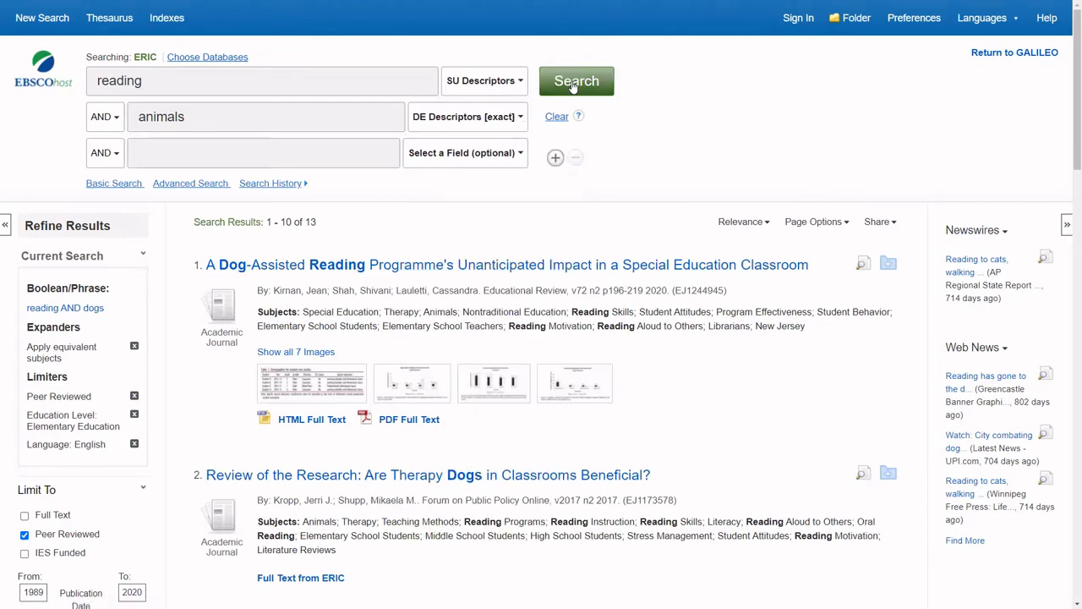
pyautogui.click(576, 80)
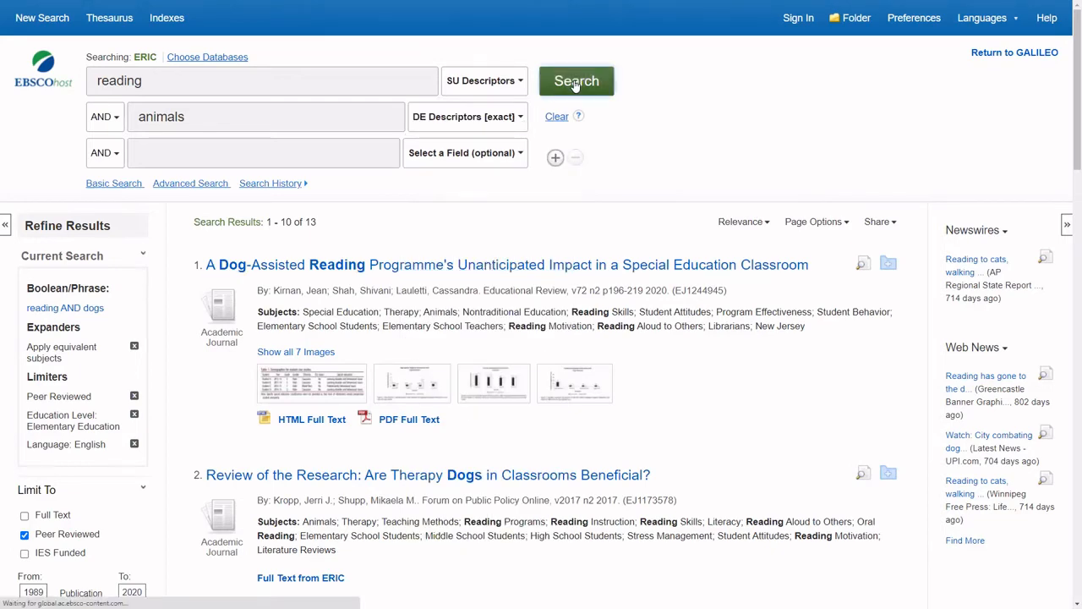
pyautogui.click(576, 81)
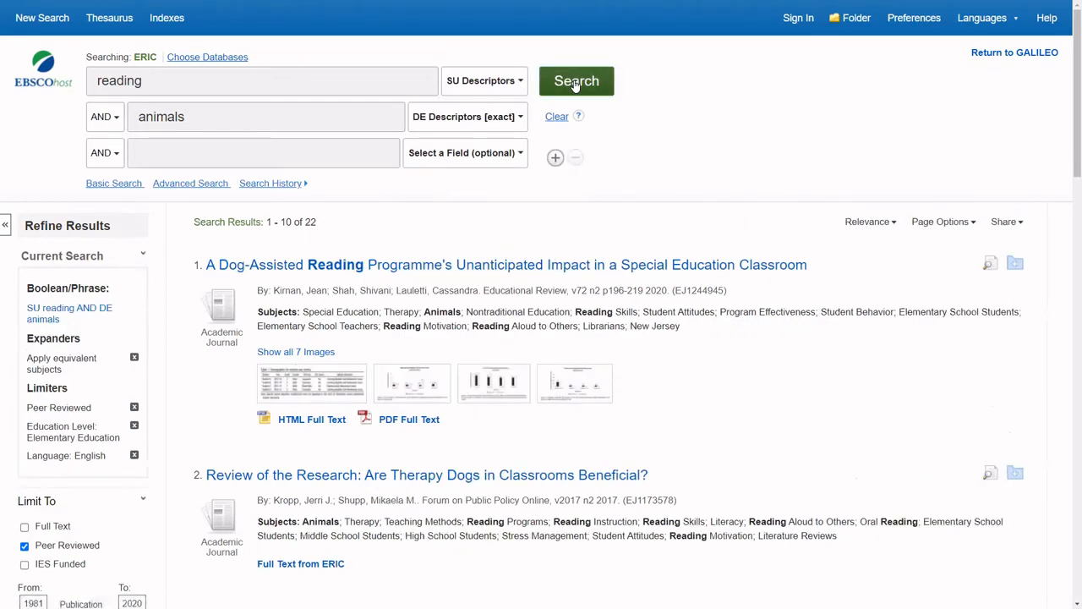
pyautogui.scroll(-3)
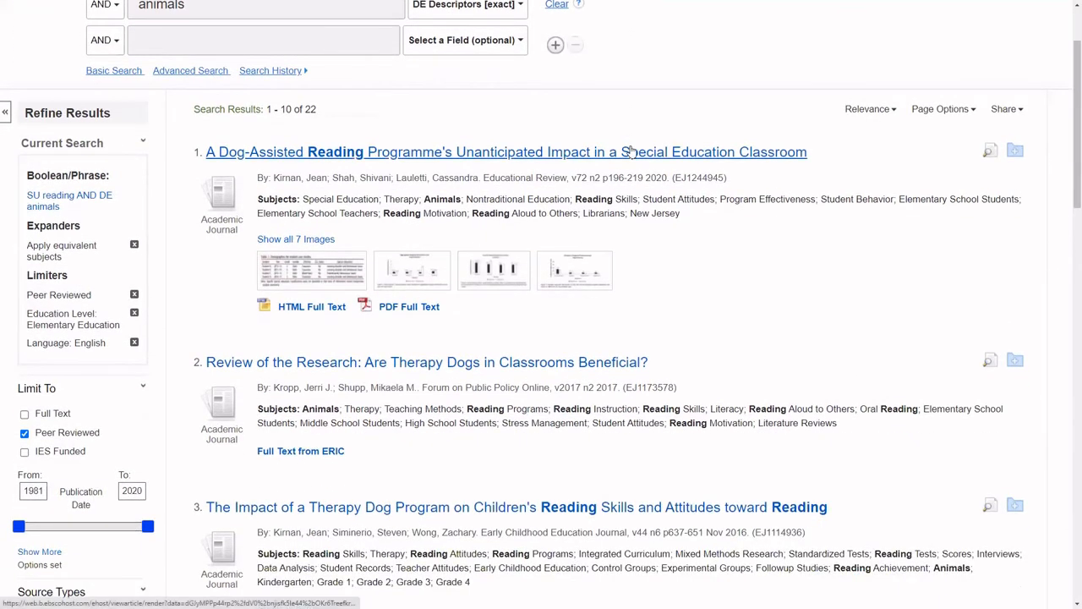
# Scroll the 22 results to the therapy dogs classroom review and its Full Text link
pyautogui.scroll(-3)
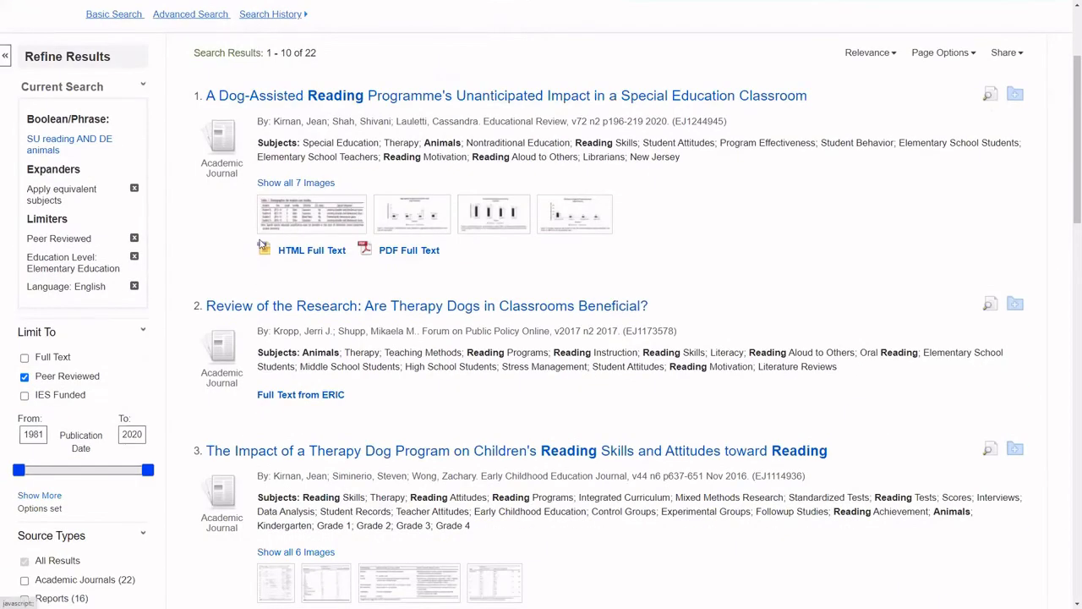
pyautogui.moveTo(442, 280)
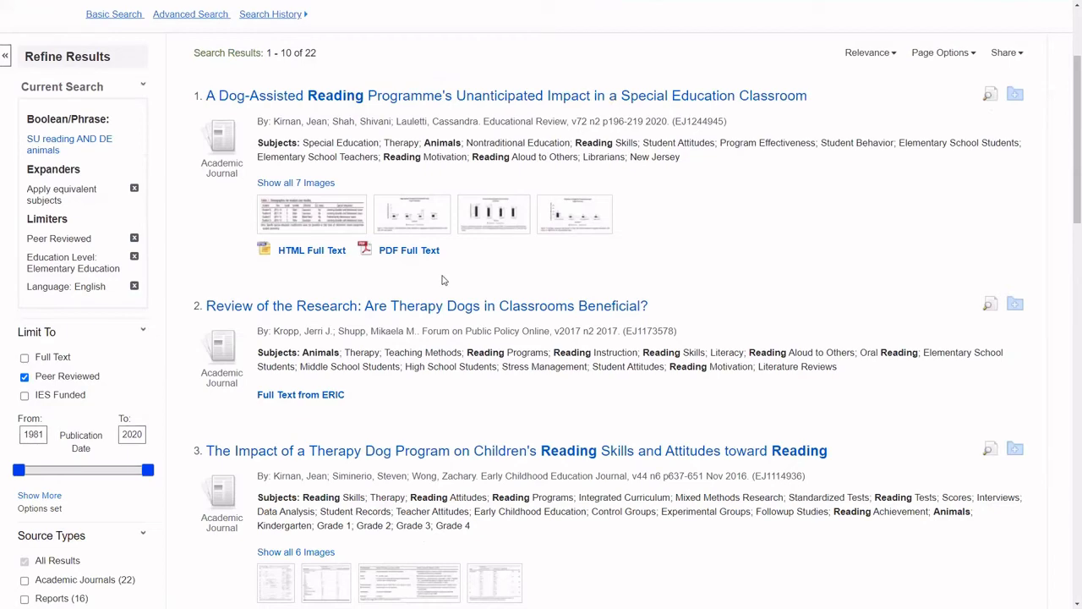
pyautogui.scroll(-3)
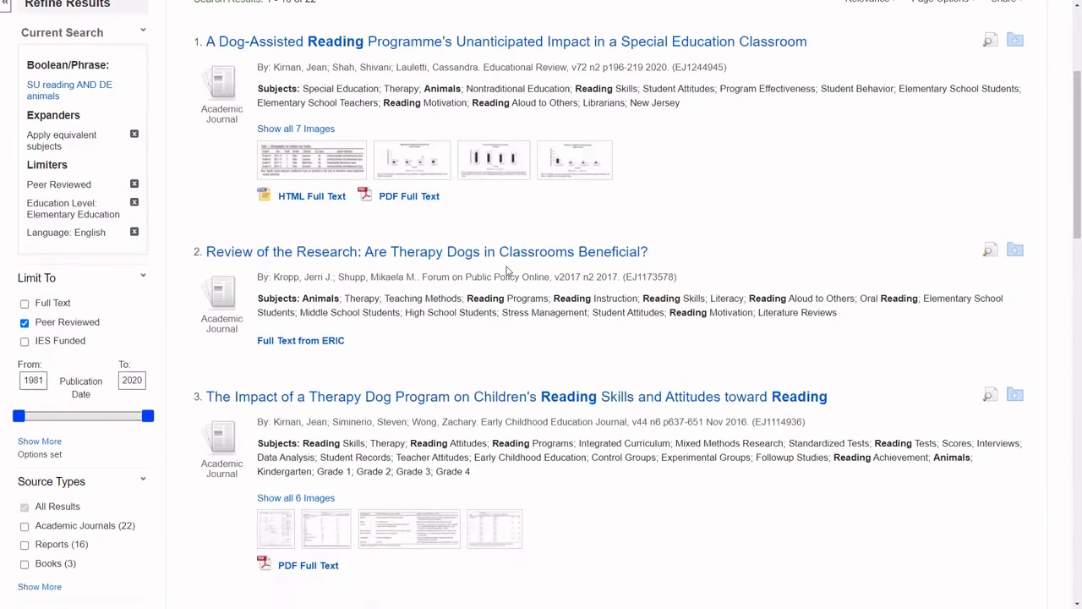
pyautogui.scroll(-3)
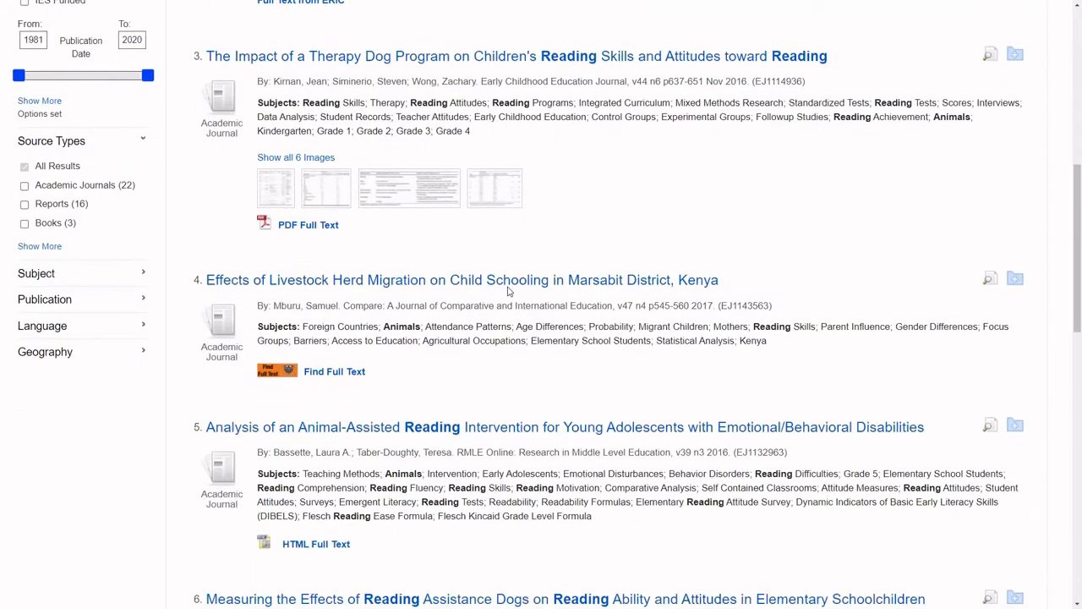
pyautogui.scroll(-3)
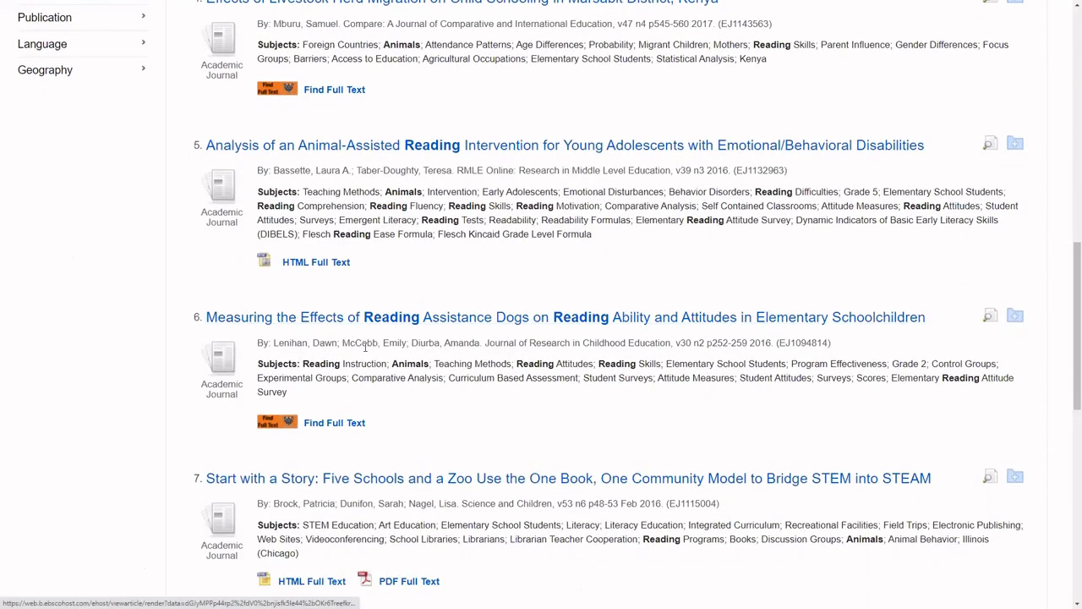
pyautogui.moveTo(241, 439)
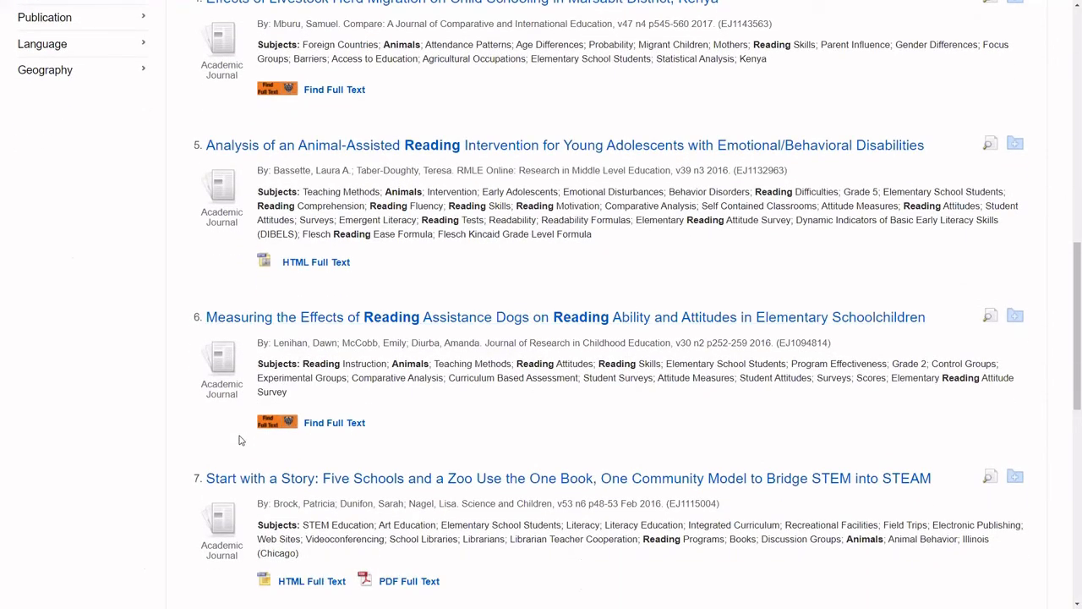
pyautogui.moveTo(378, 450)
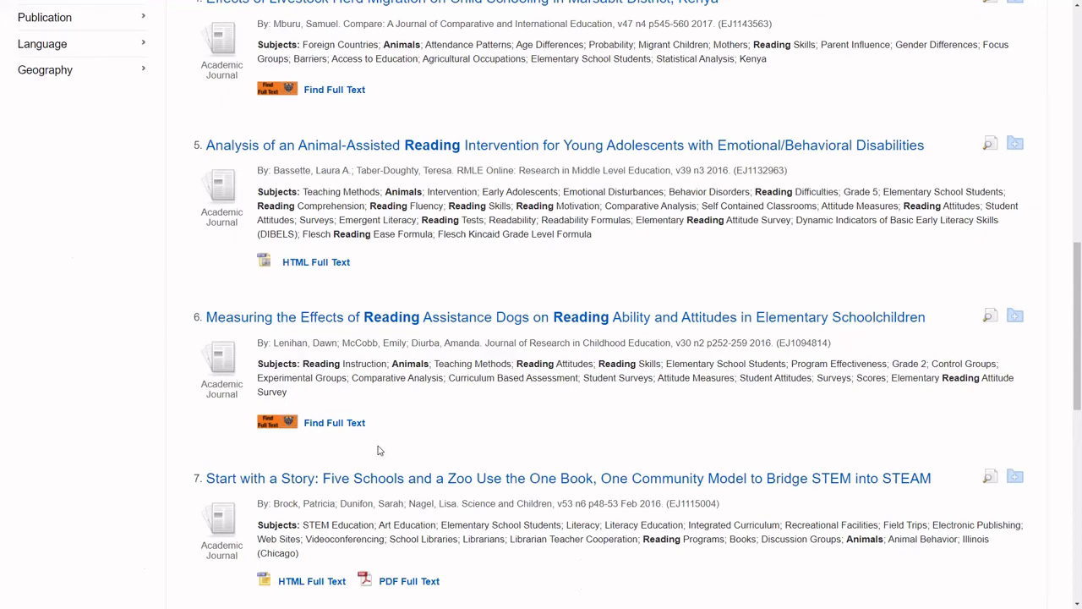
pyautogui.scroll(3)
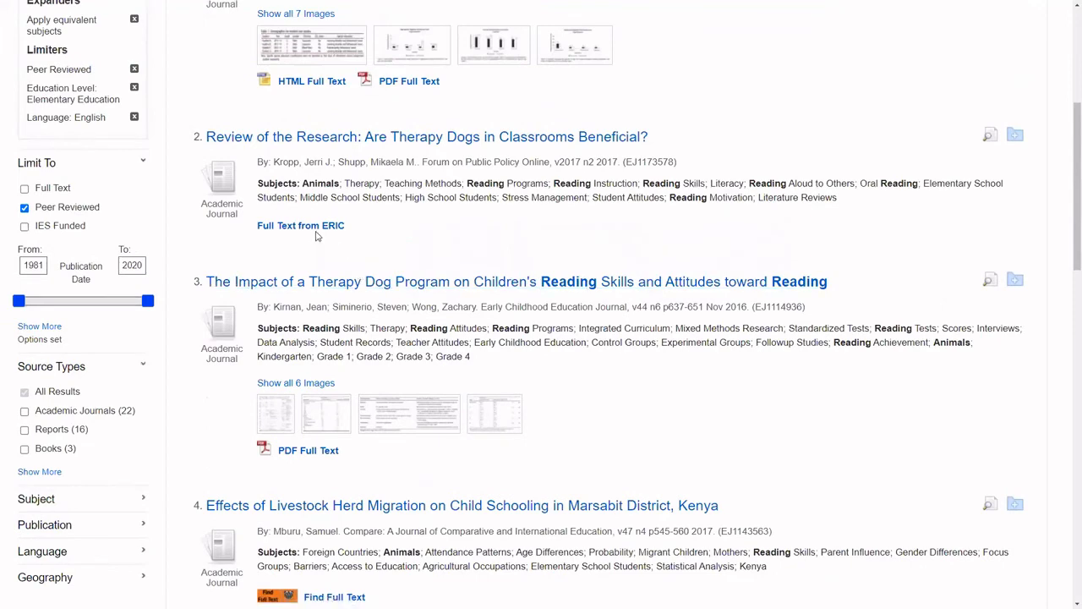
pyautogui.moveTo(300, 225)
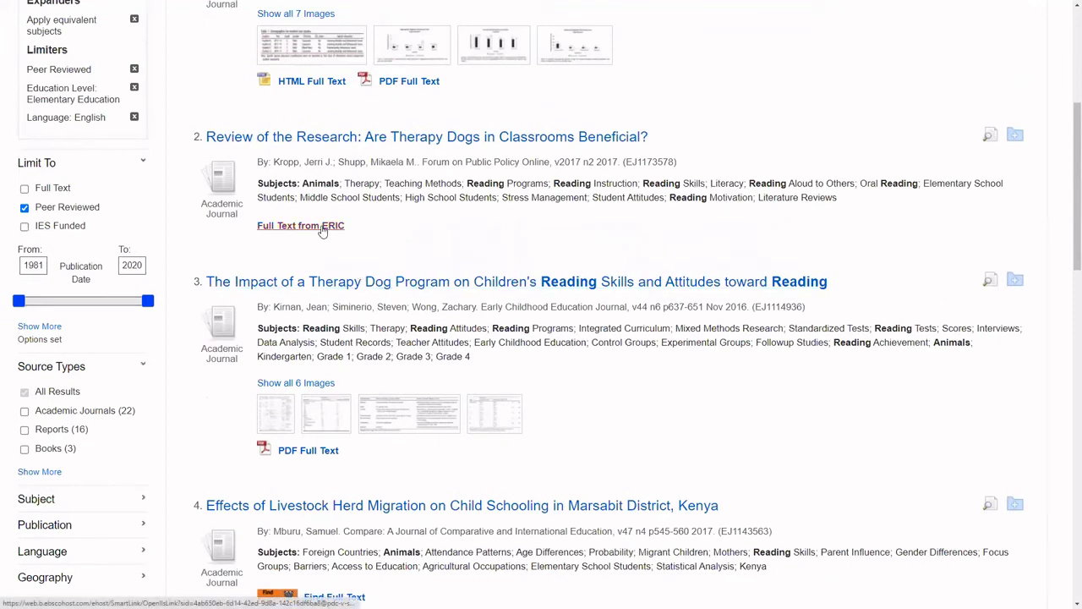
# Open the therapy dogs review's ERIC record and download its full-text PDF
pyautogui.click(300, 225)
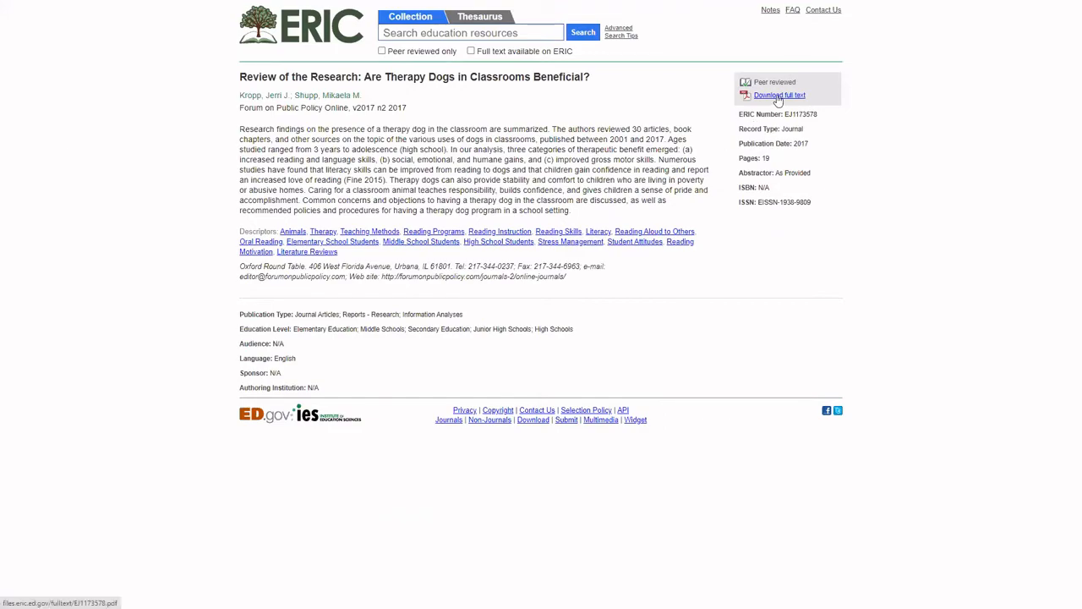
pyautogui.click(779, 95)
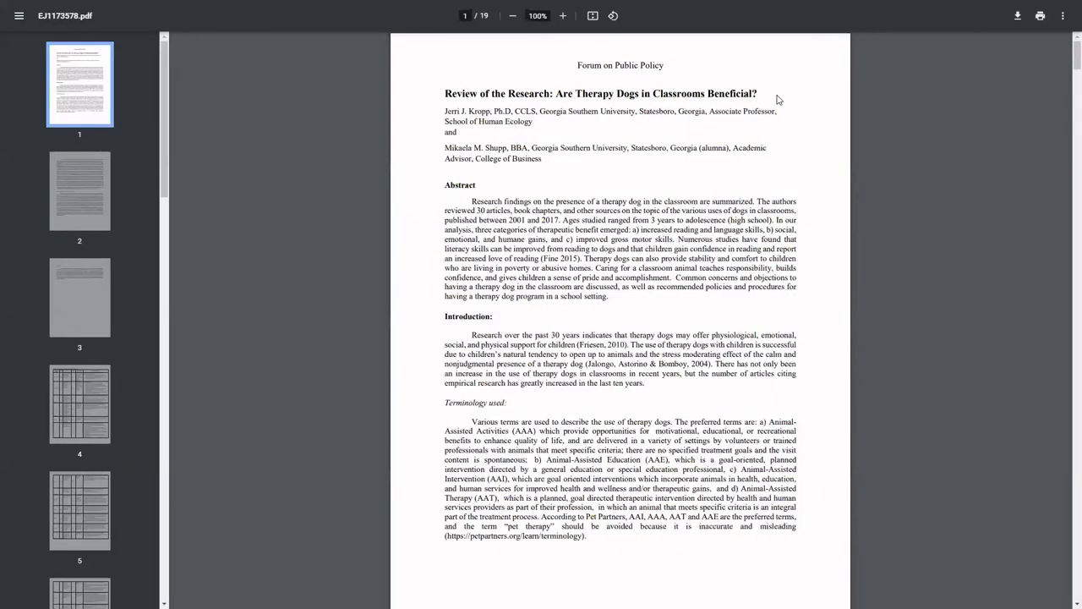
pyautogui.moveTo(391, 228)
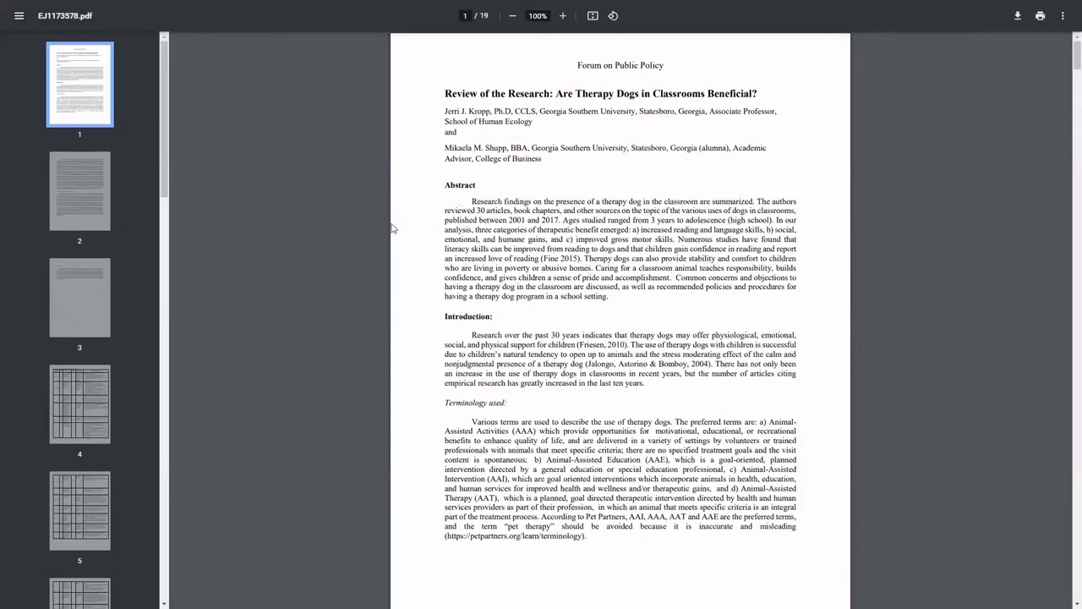
pyautogui.moveTo(389, 235)
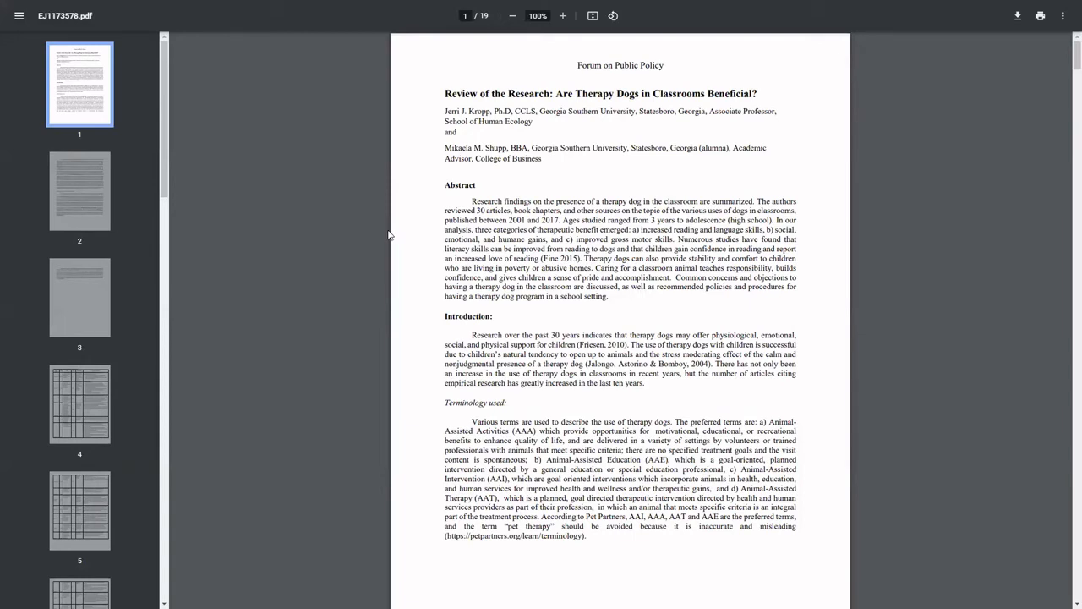
pyautogui.moveTo(457, 158)
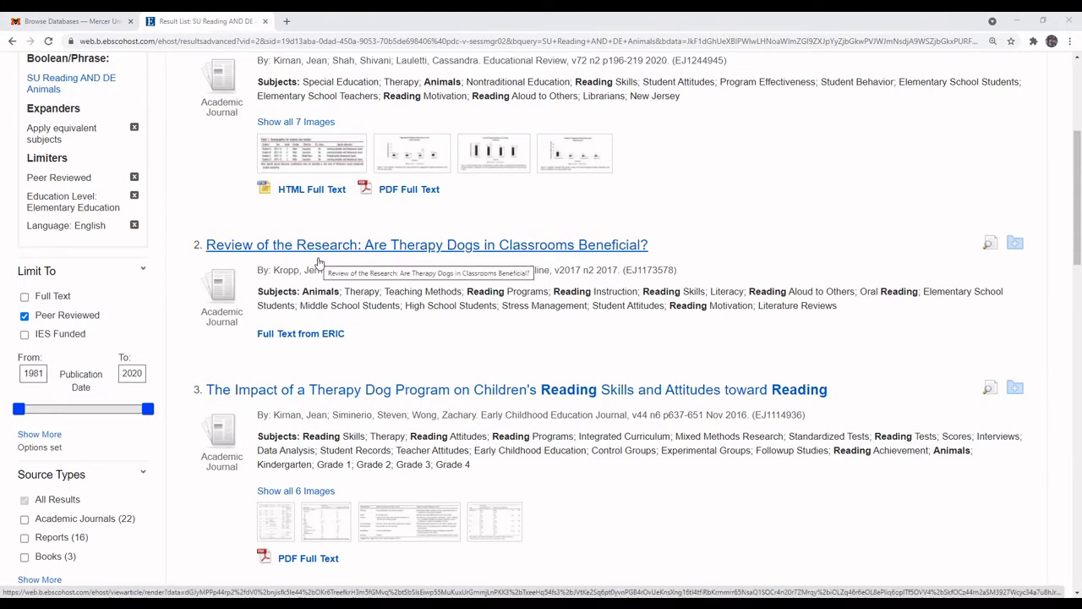
# Scroll to the top of the results and open Search History listing S1 and S2
pyautogui.scroll(3)
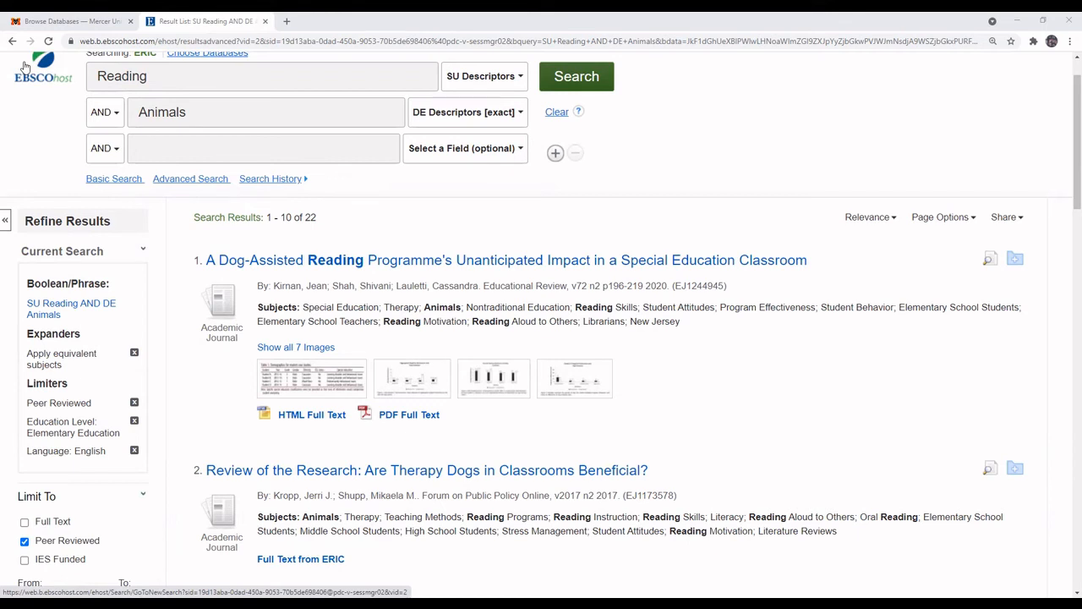
pyautogui.moveTo(184, 169)
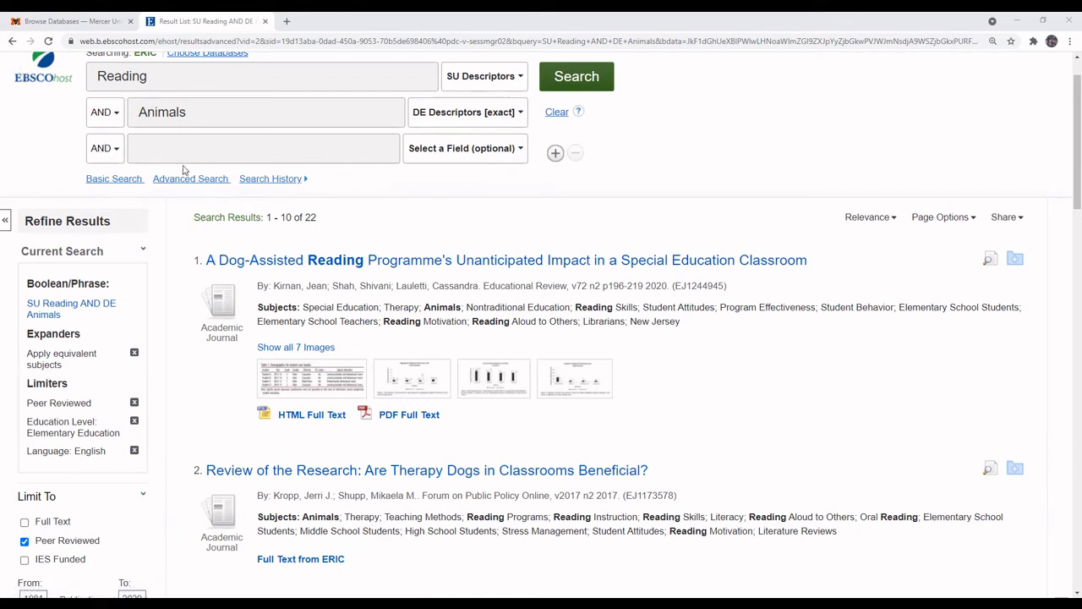
pyautogui.moveTo(217, 209)
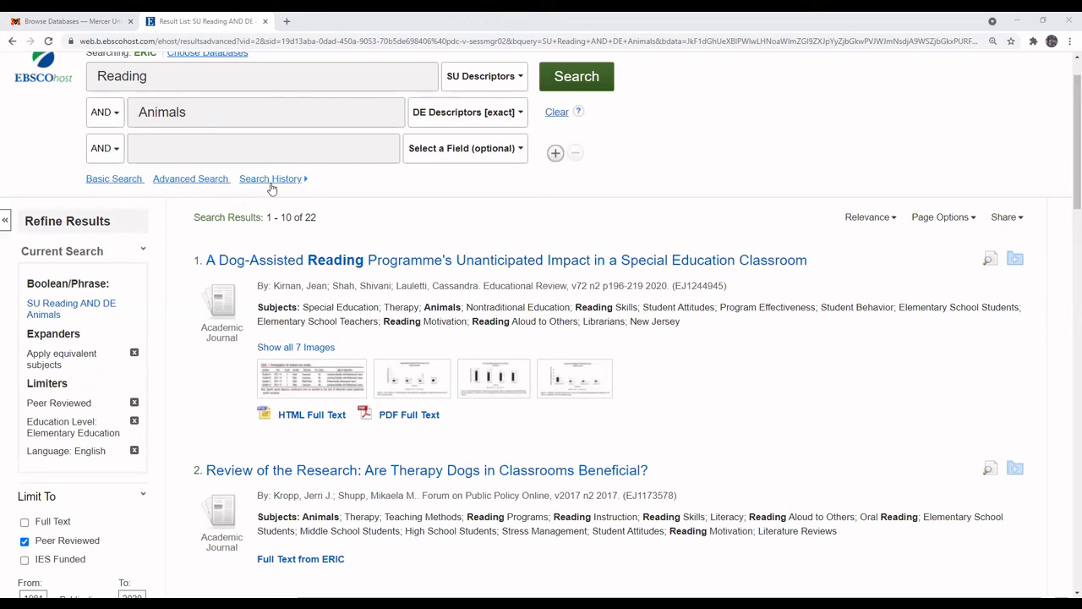
pyautogui.click(271, 179)
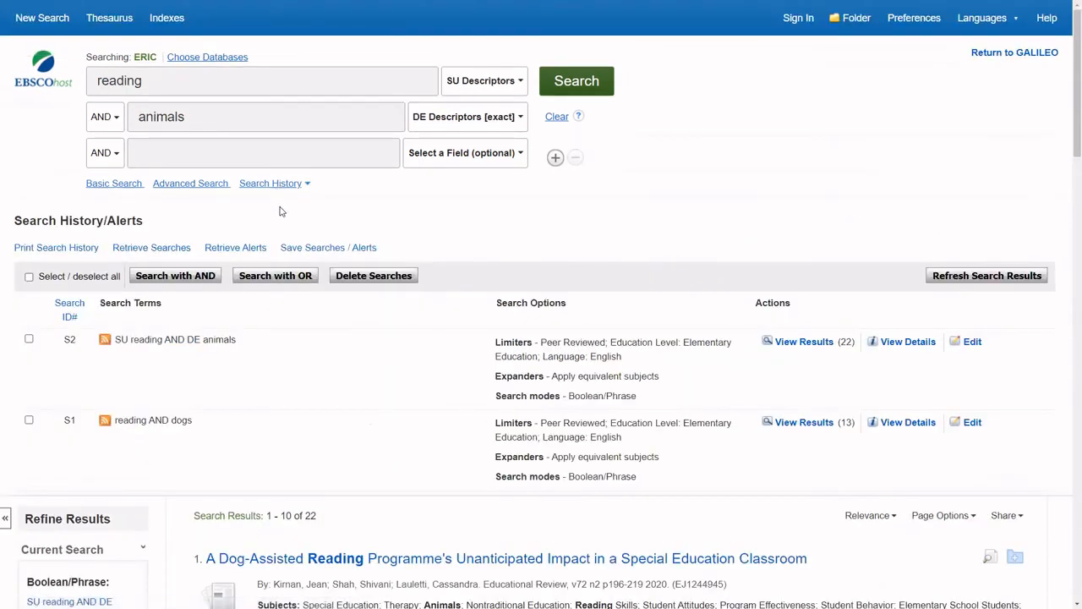
pyautogui.moveTo(520, 339)
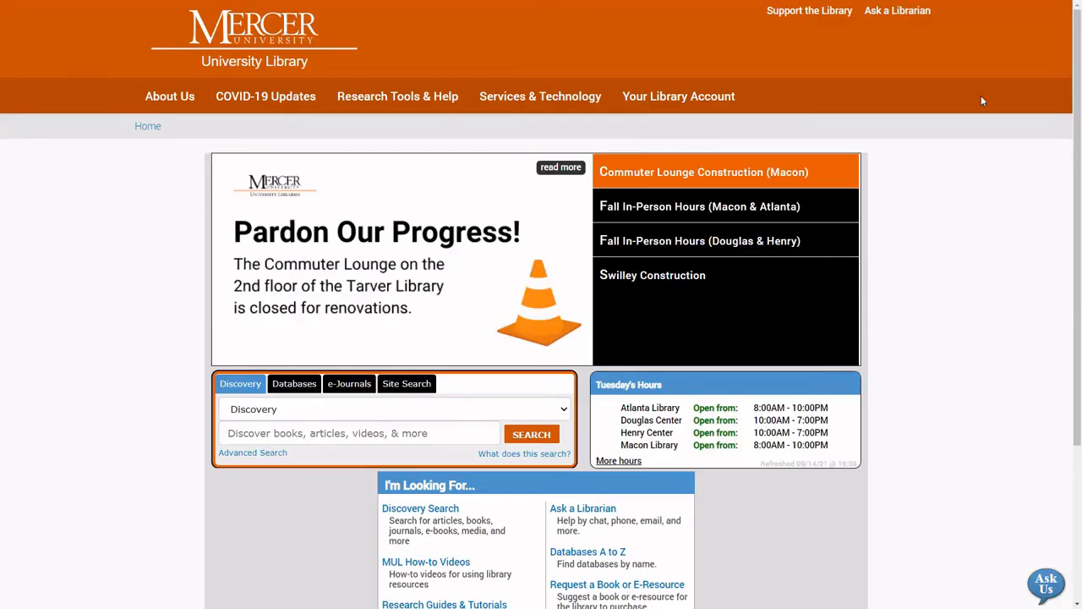
# Return to the Mercer University Library homepage tab showing its rotating announcements
pyautogui.click(700, 207)
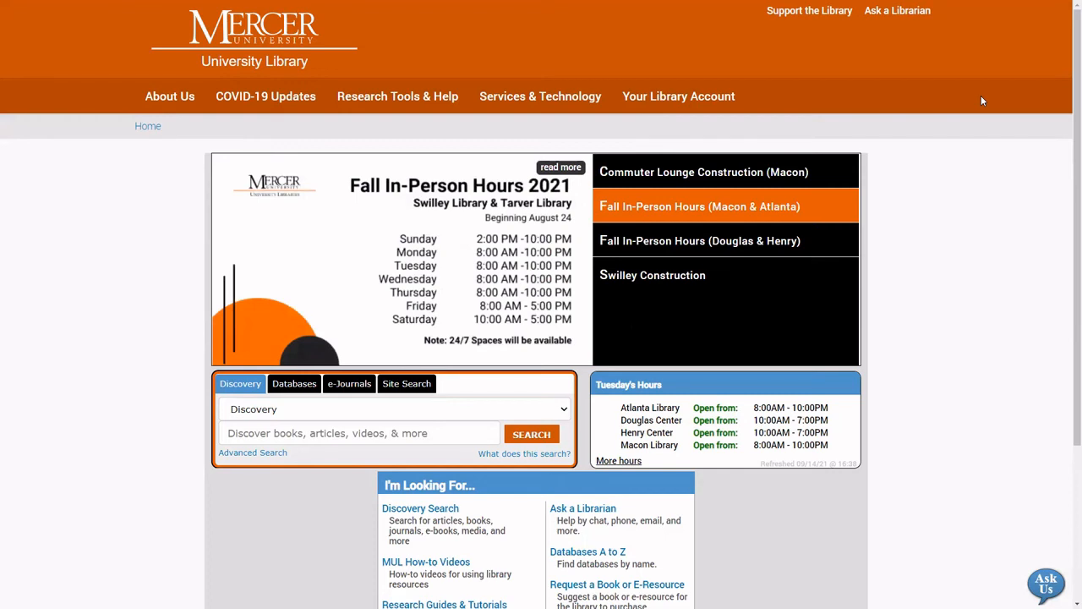
pyautogui.click(699, 241)
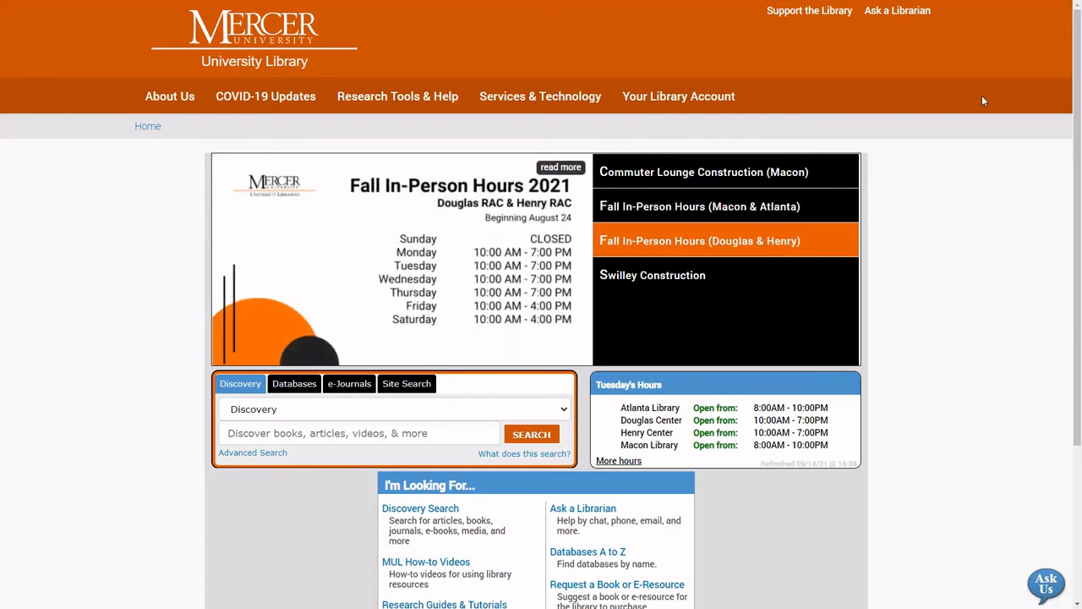
pyautogui.moveTo(898, 11)
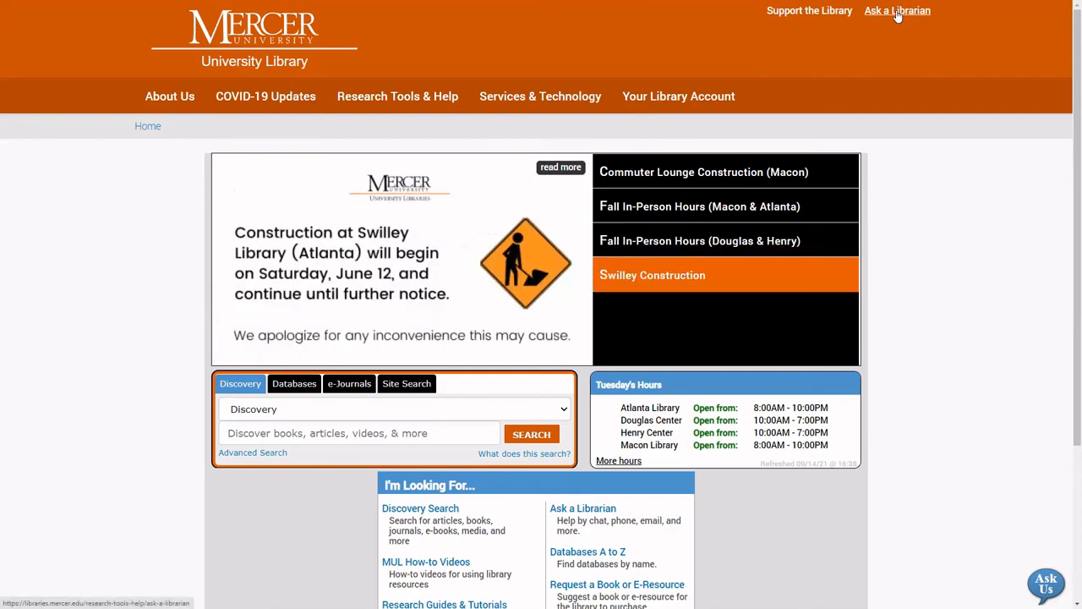
# Open Ask a Librarian and scroll through Chat, Zoom, FAQs, Consultation, Email and Call
pyautogui.click(897, 10)
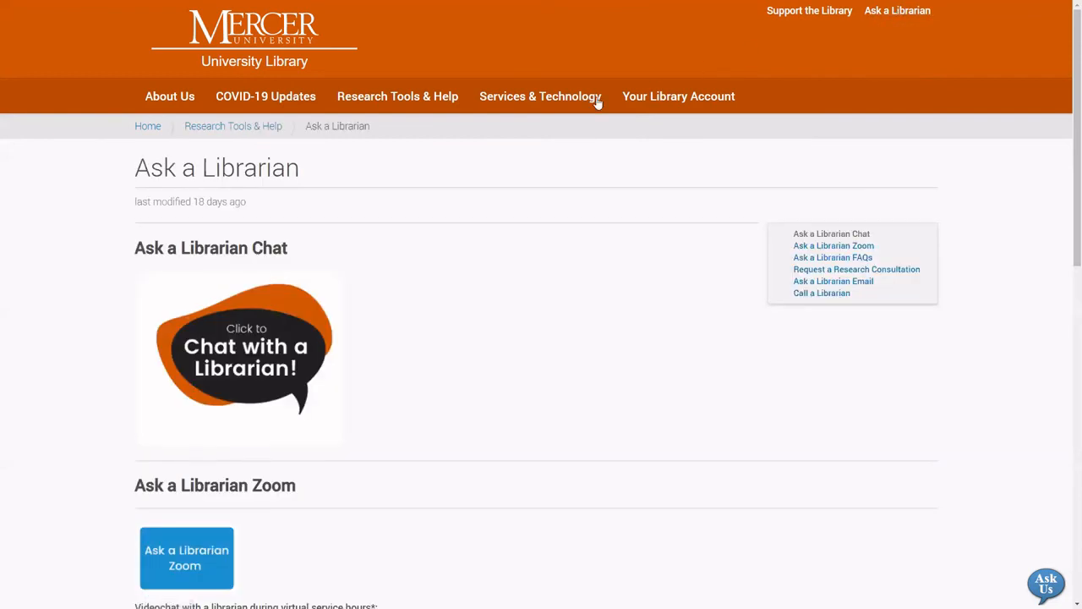
pyautogui.moveTo(350, 333)
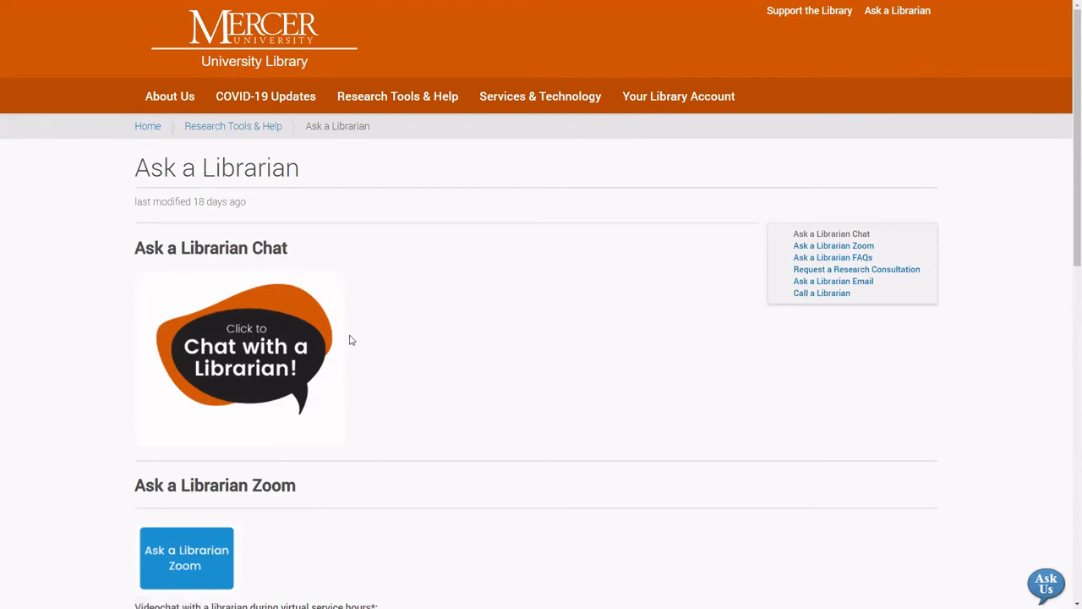
pyautogui.scroll(-3)
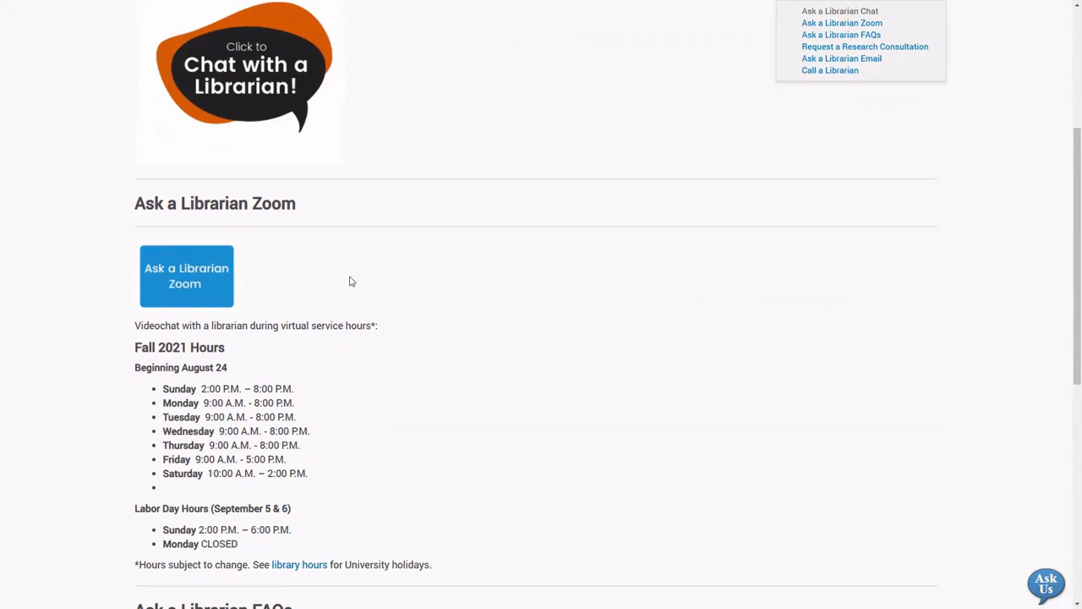
pyautogui.moveTo(324, 285)
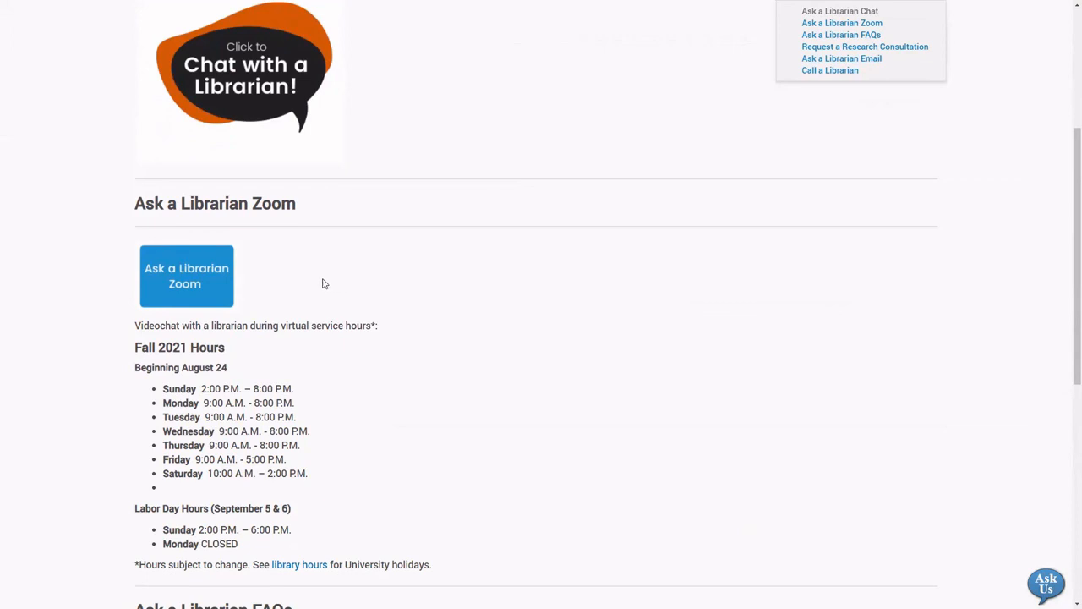
pyautogui.moveTo(457, 311)
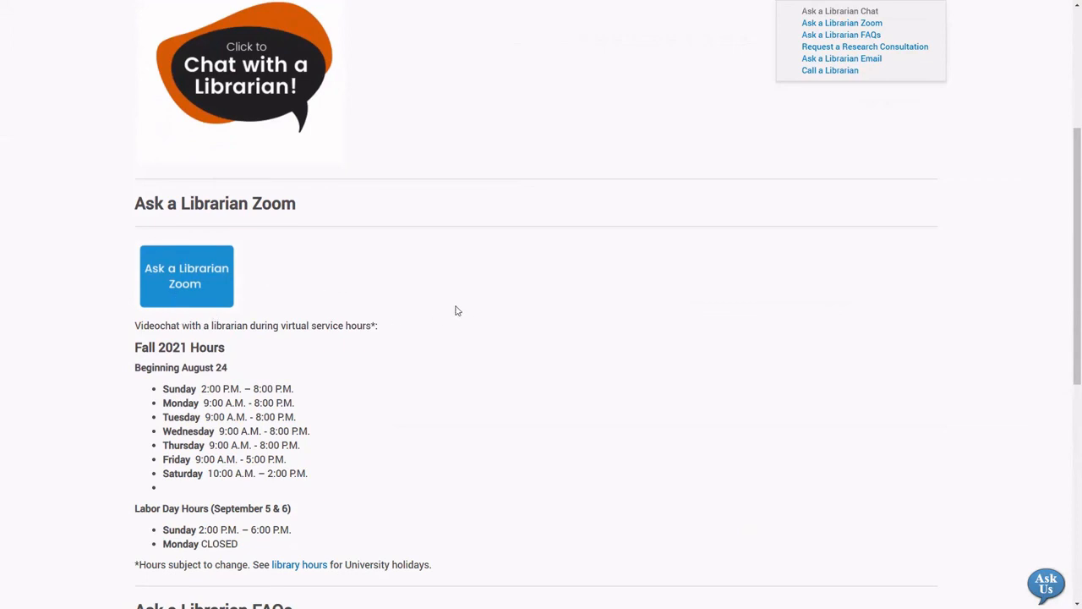
pyautogui.scroll(-3)
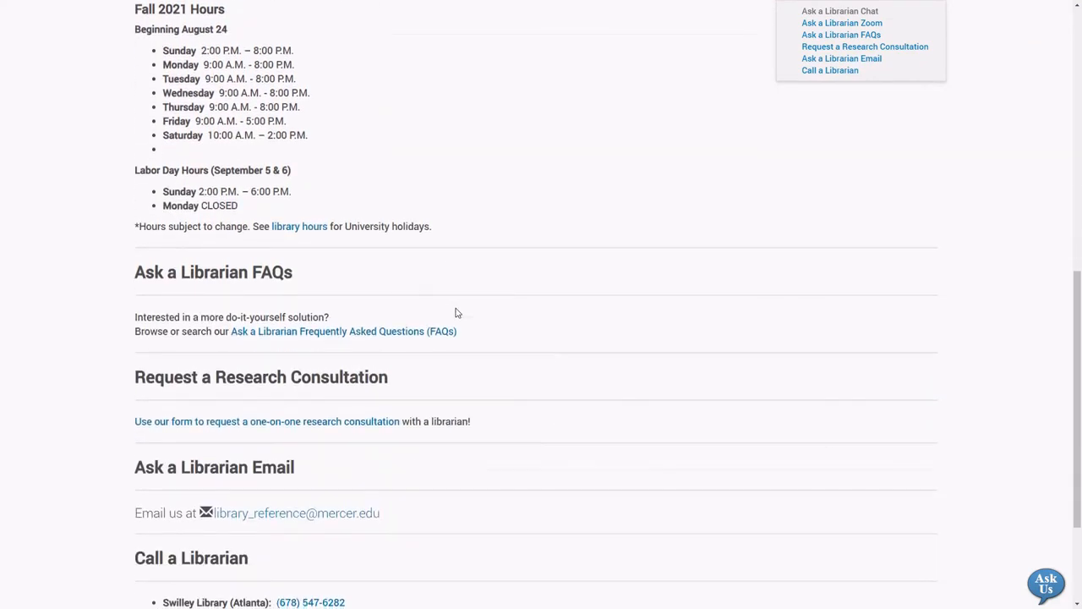
pyautogui.moveTo(419, 343)
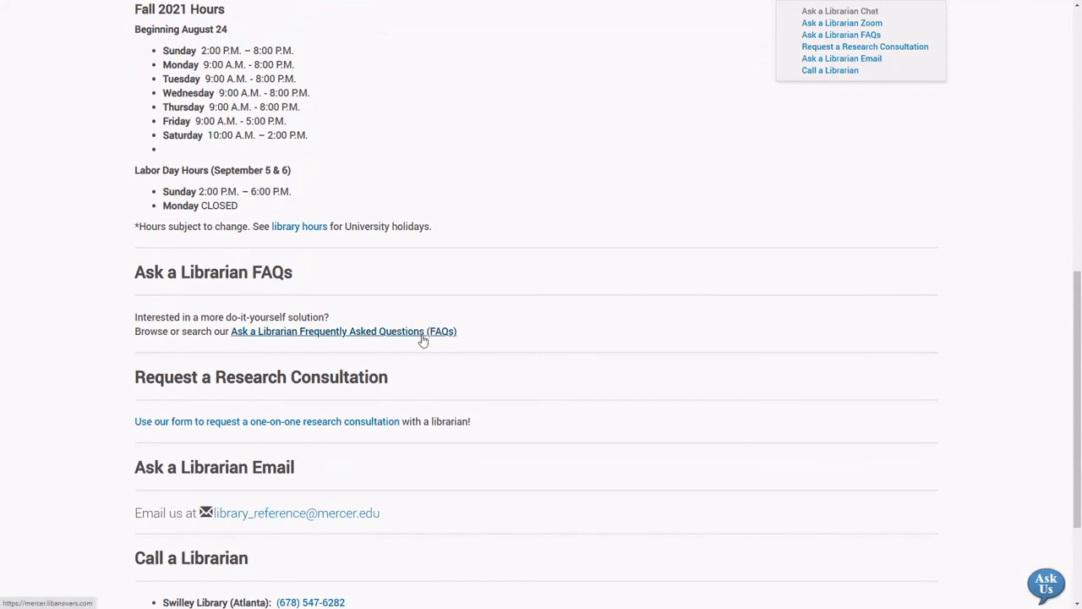
pyautogui.scroll(-3)
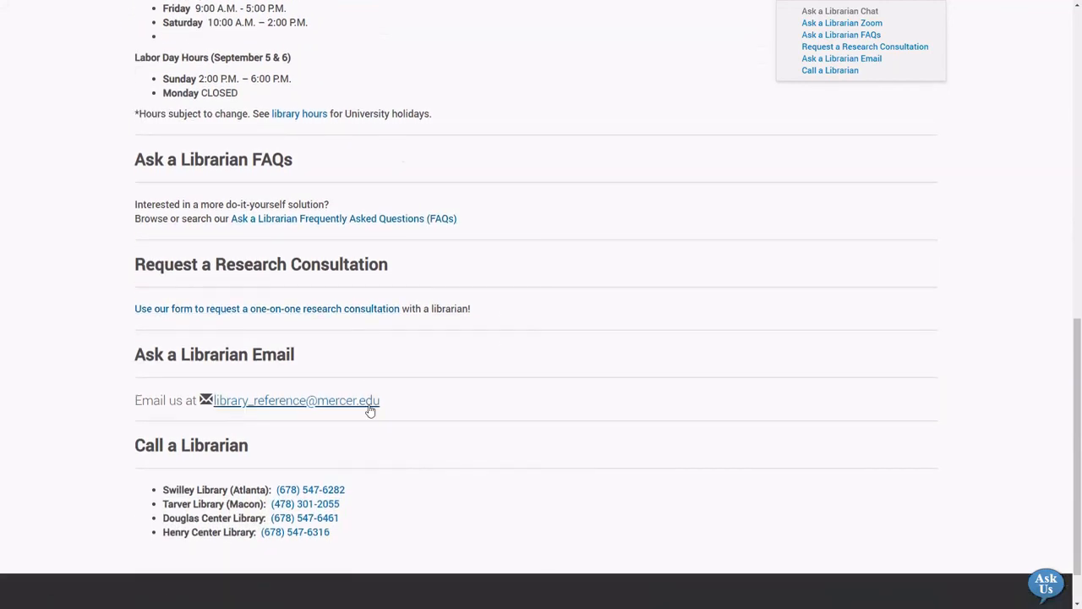
pyautogui.moveTo(372, 446)
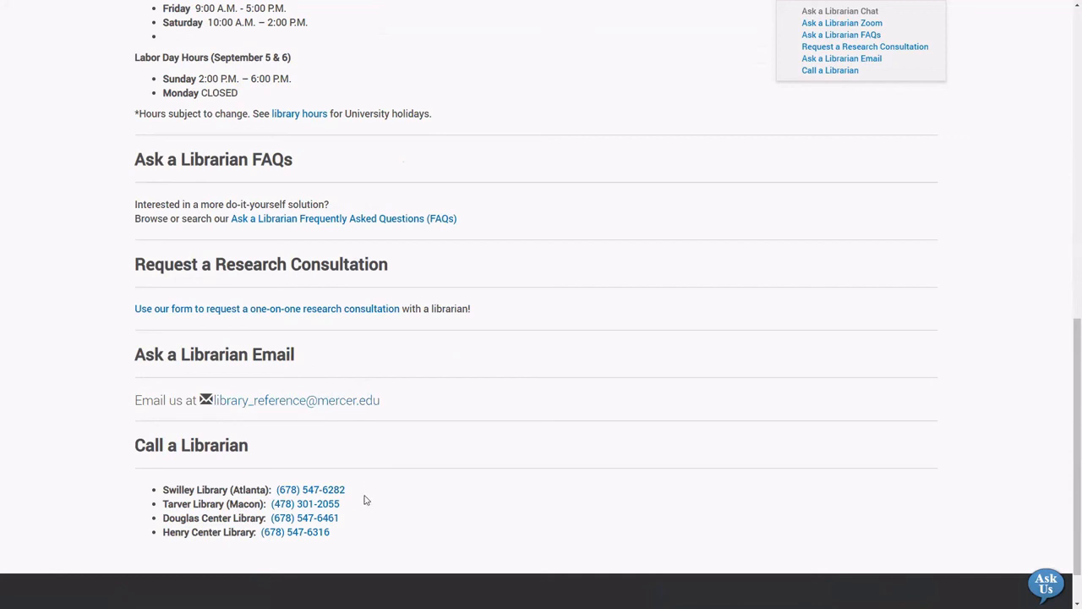
pyautogui.moveTo(354, 531)
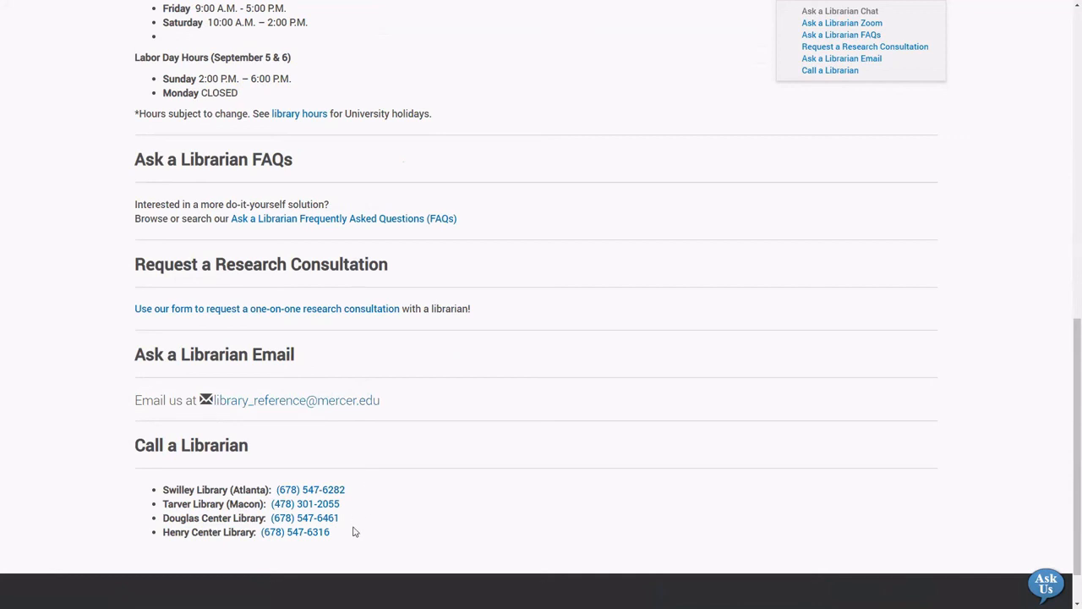